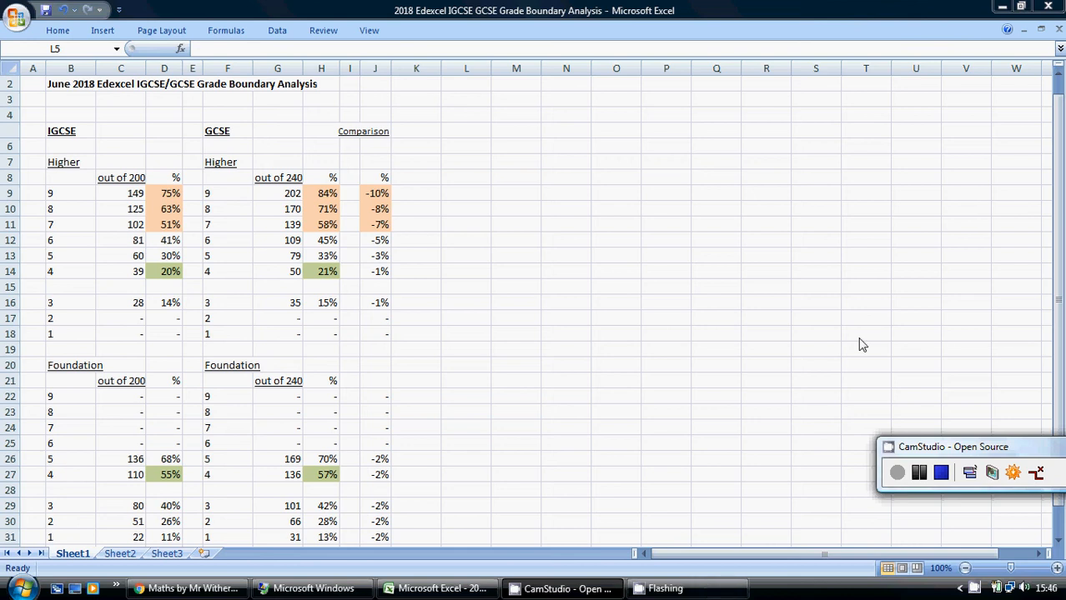
mouse_move(589, 350)
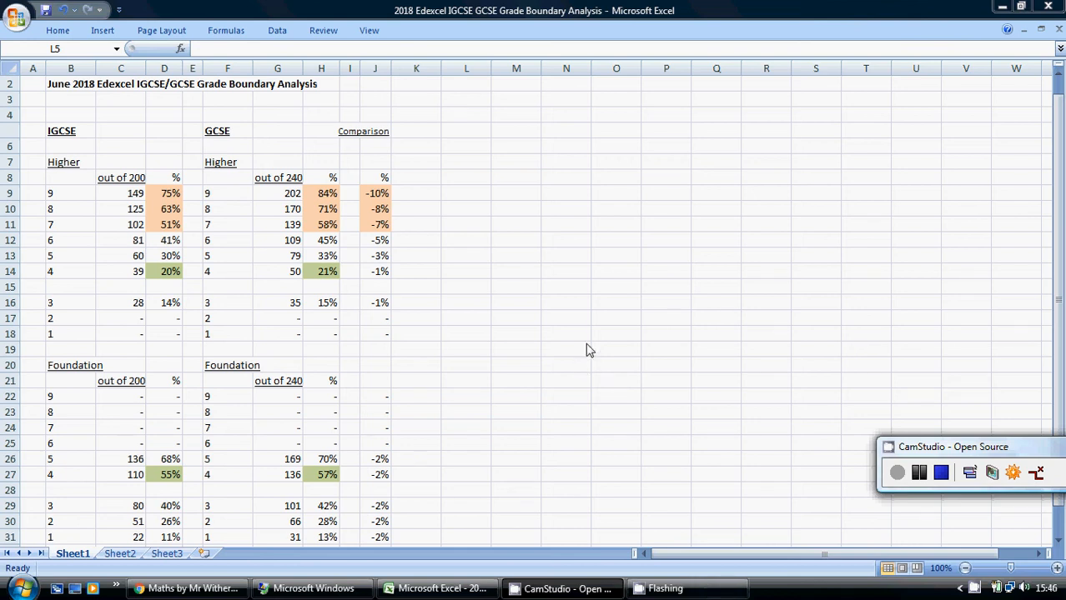
mouse_move(585, 367)
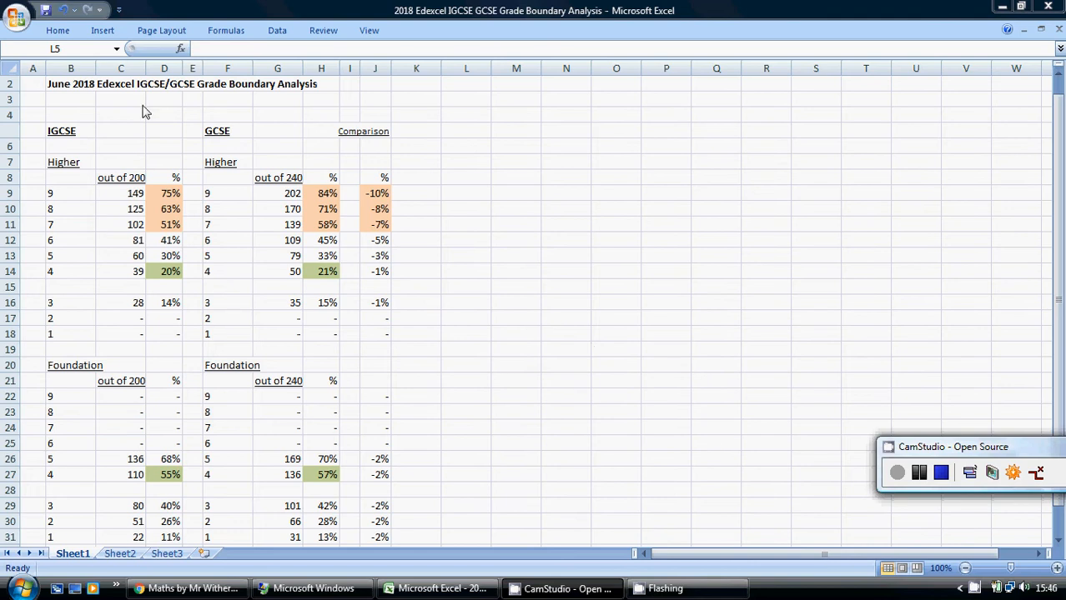
mouse_move(130, 86)
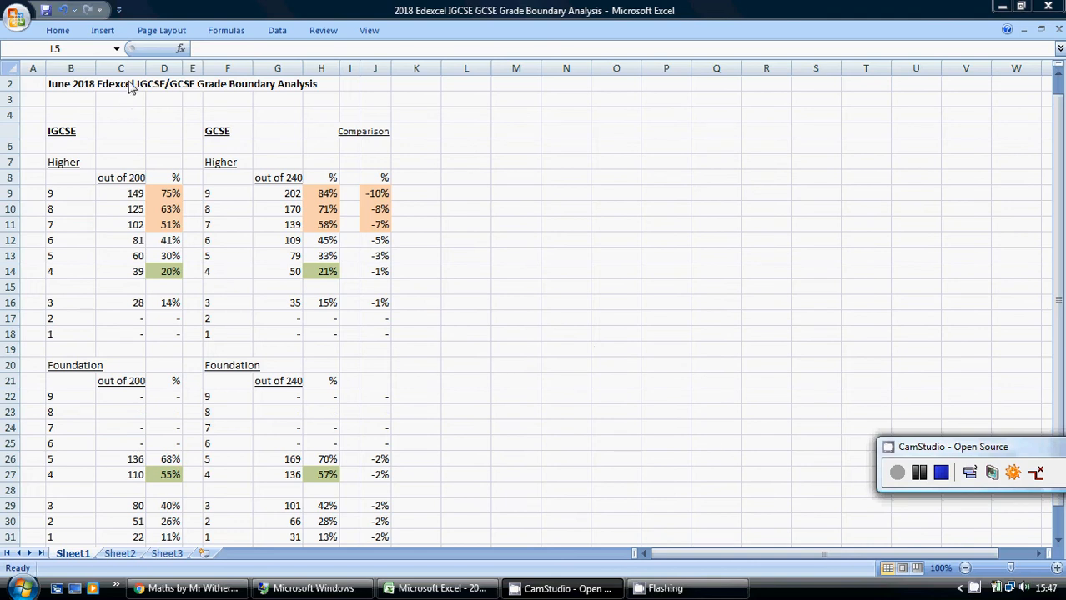
mouse_move(64, 144)
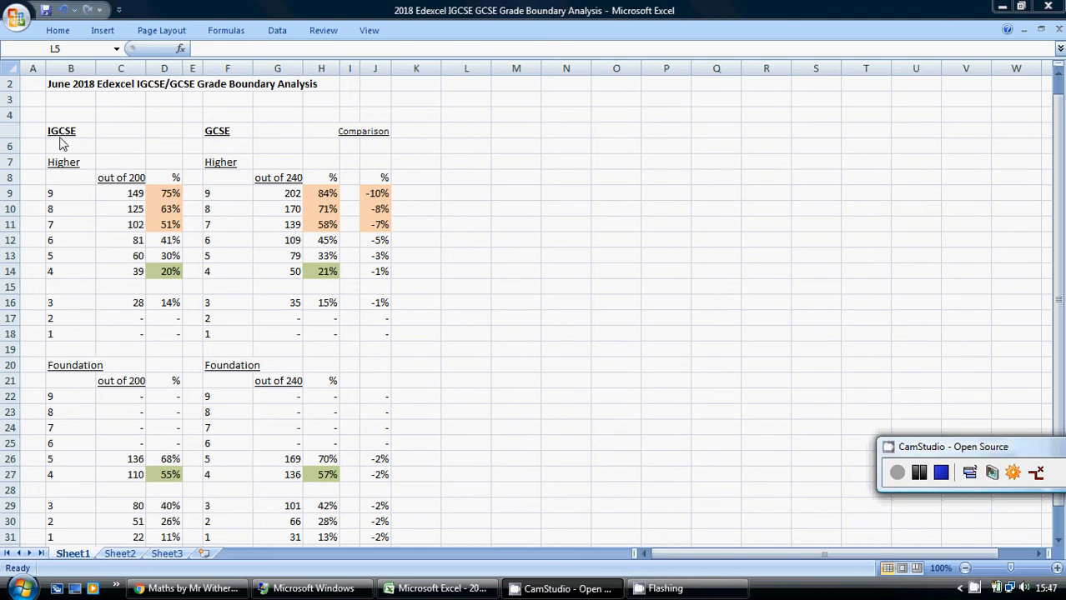
mouse_move(75, 227)
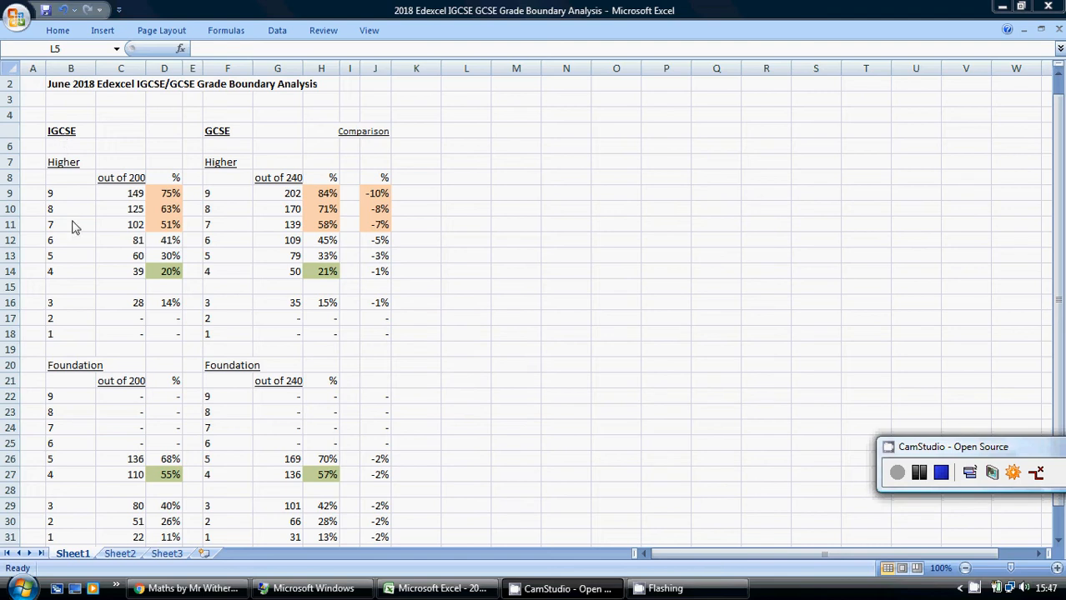
mouse_move(198, 141)
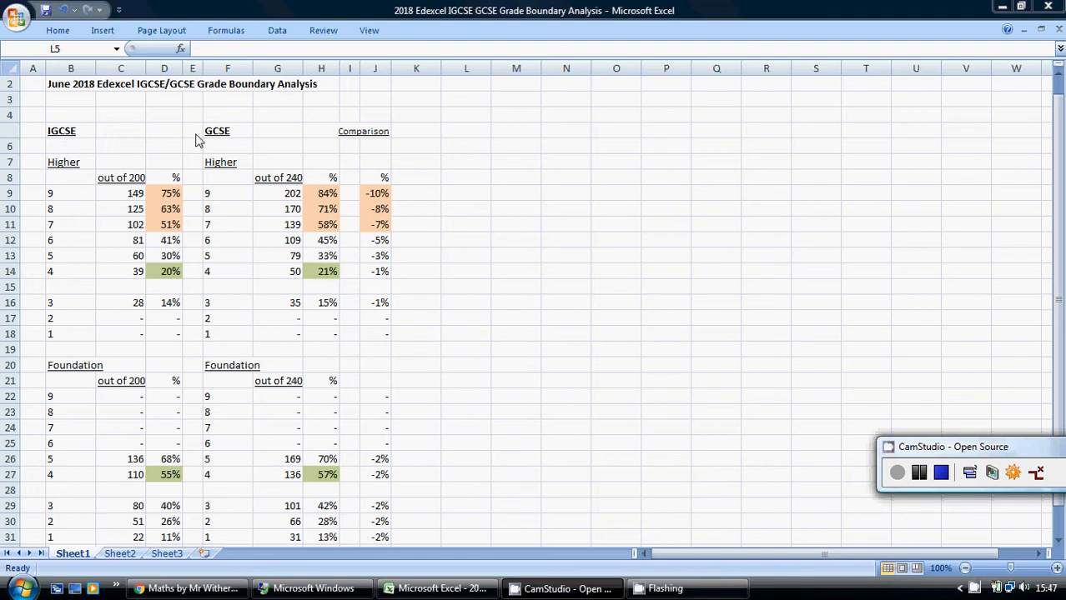
mouse_move(264, 310)
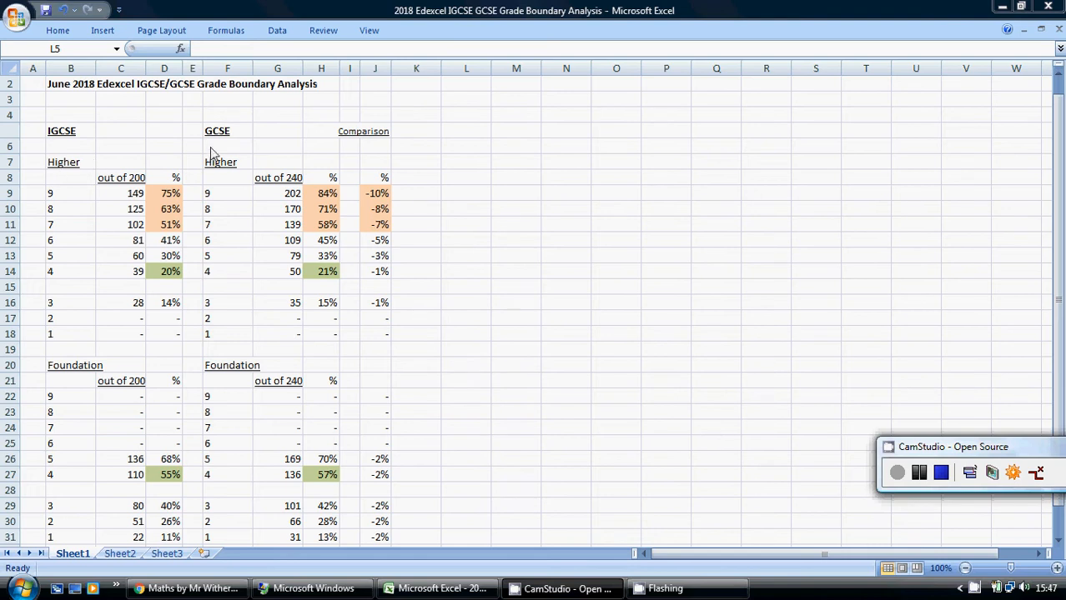
mouse_move(233, 172)
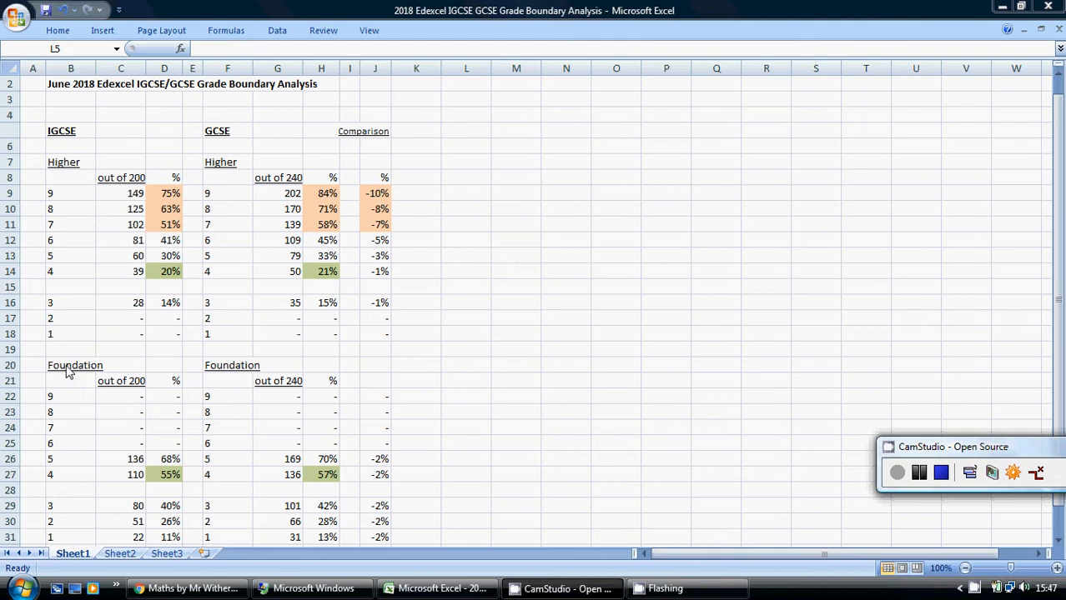
mouse_move(60, 204)
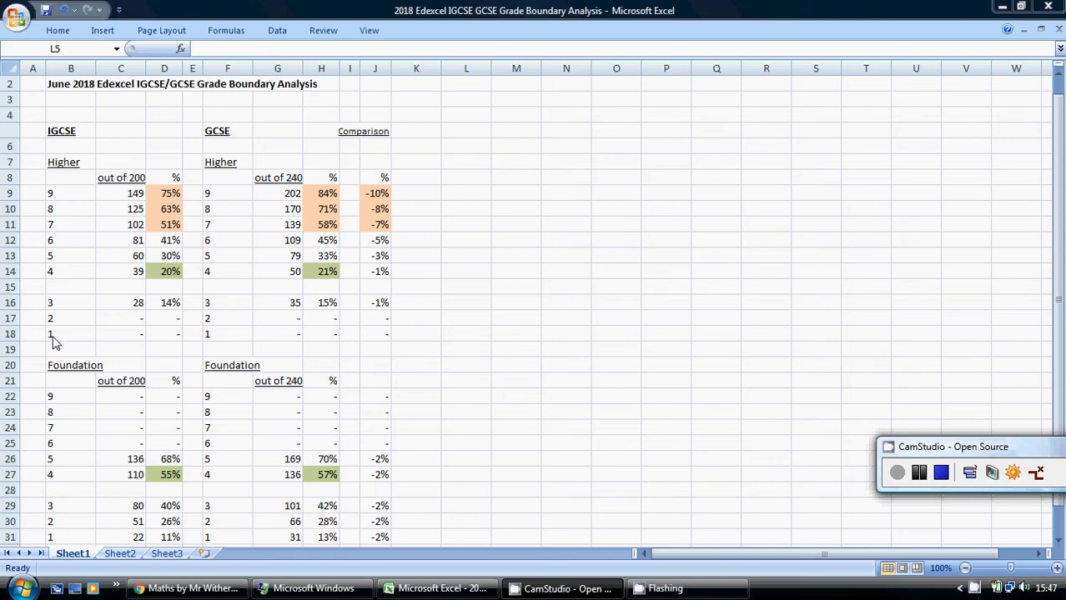
mouse_move(125, 187)
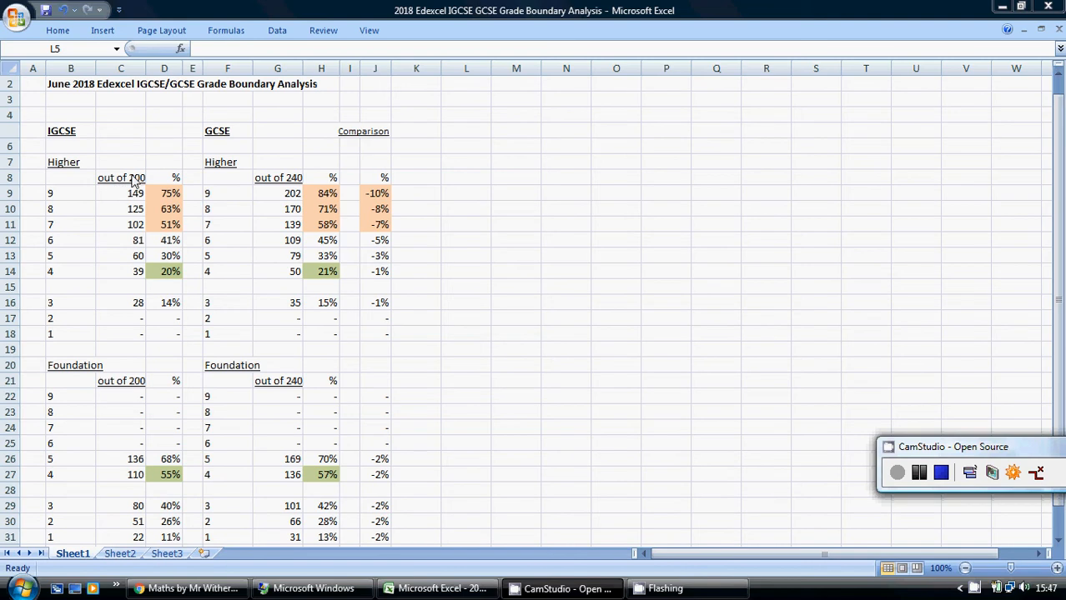
mouse_move(122, 320)
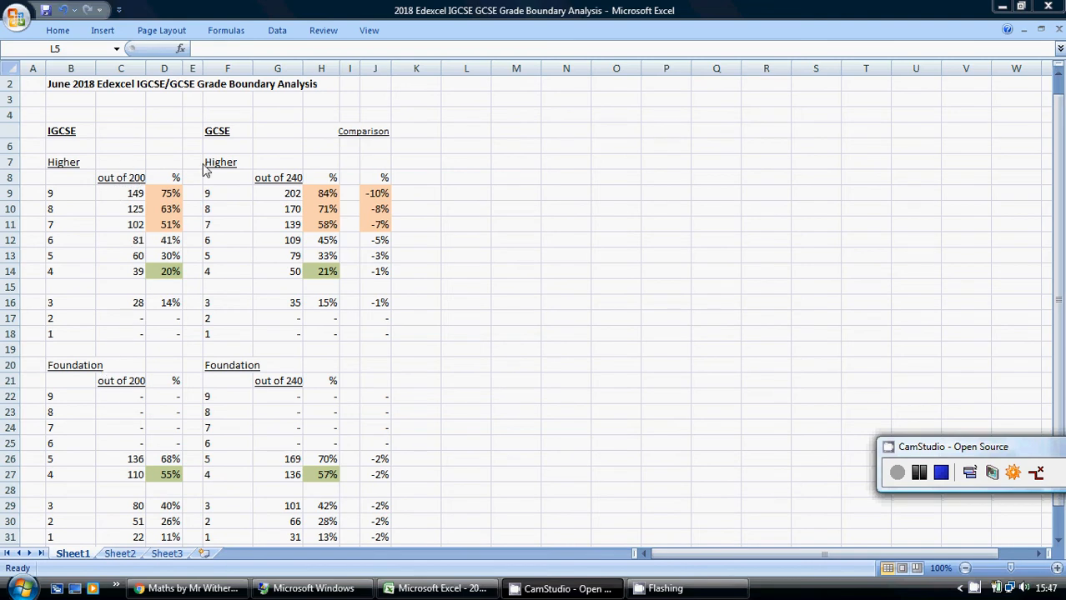
mouse_move(229, 357)
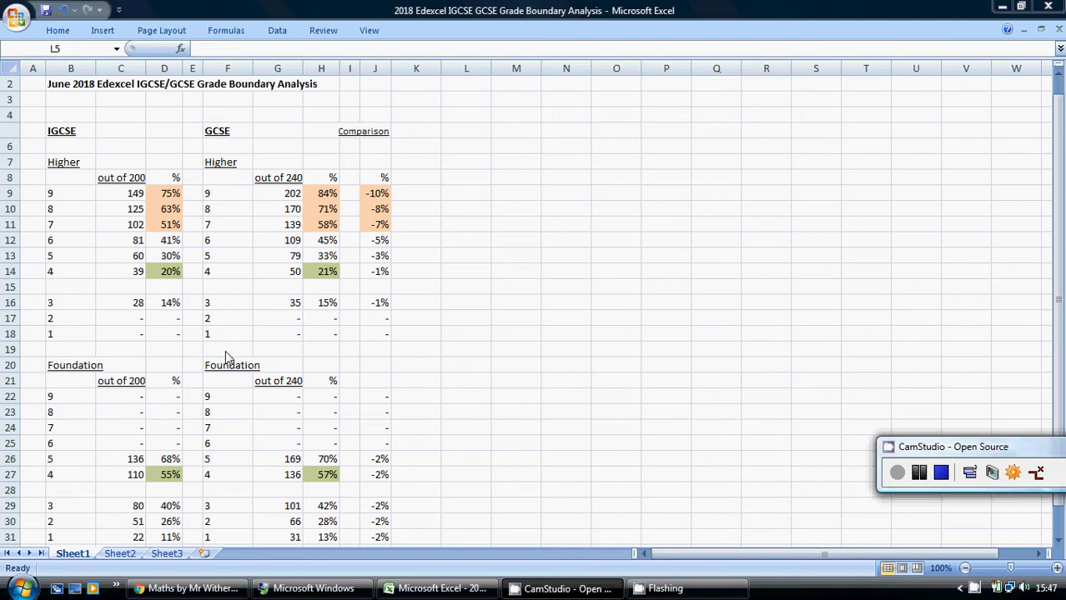
mouse_move(250, 357)
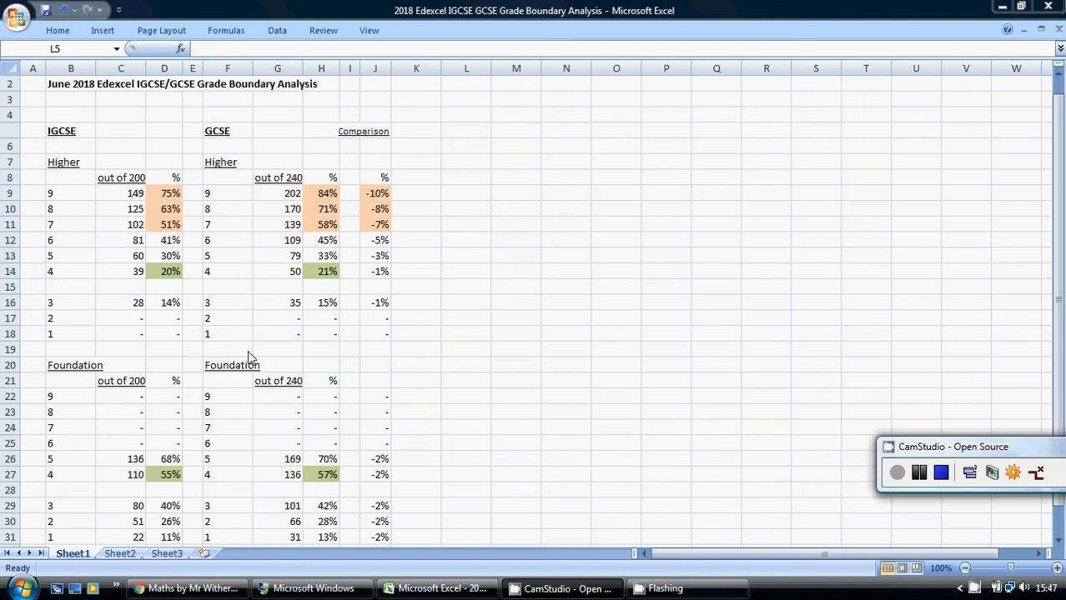
mouse_move(292, 193)
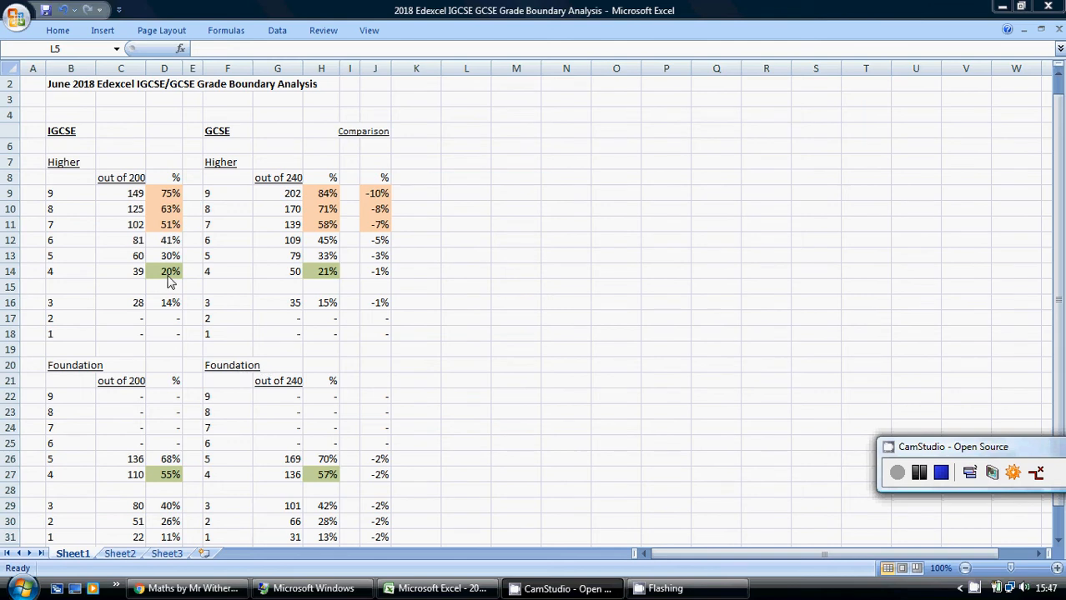
mouse_move(397, 269)
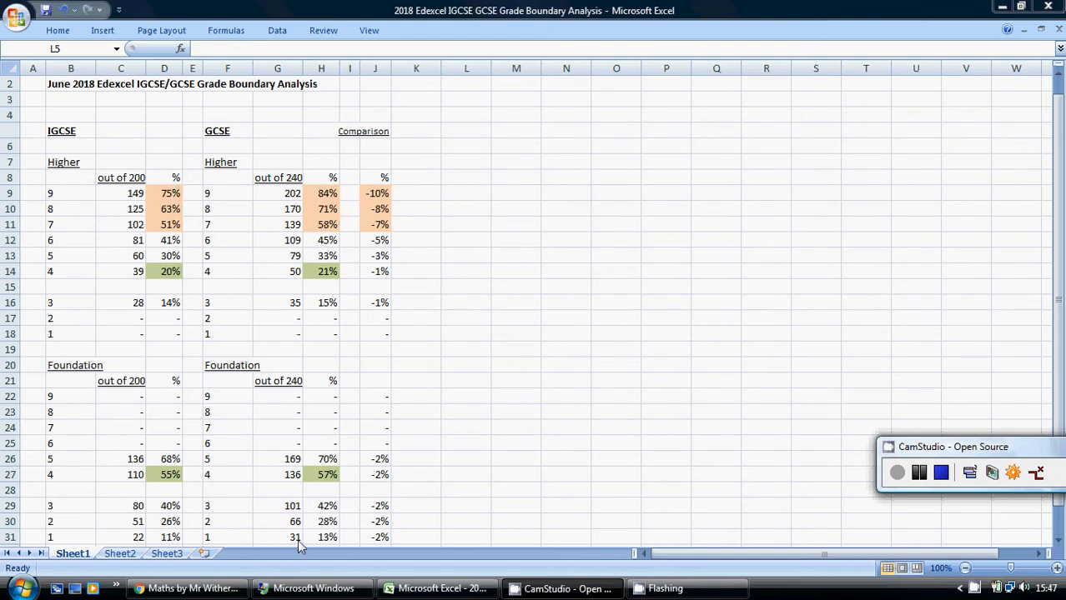
mouse_move(332, 167)
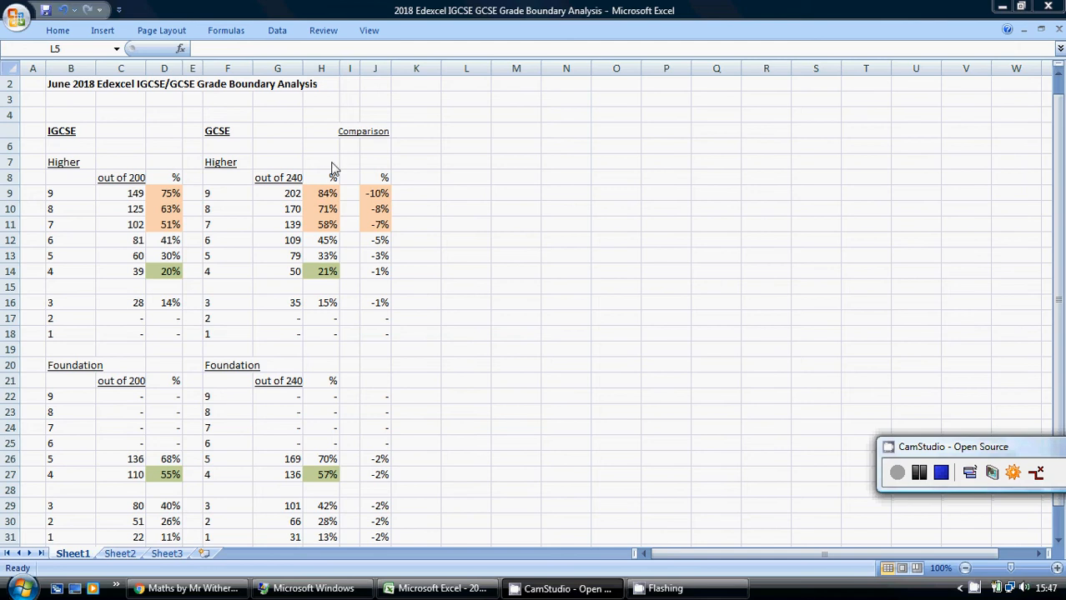
mouse_move(169, 151)
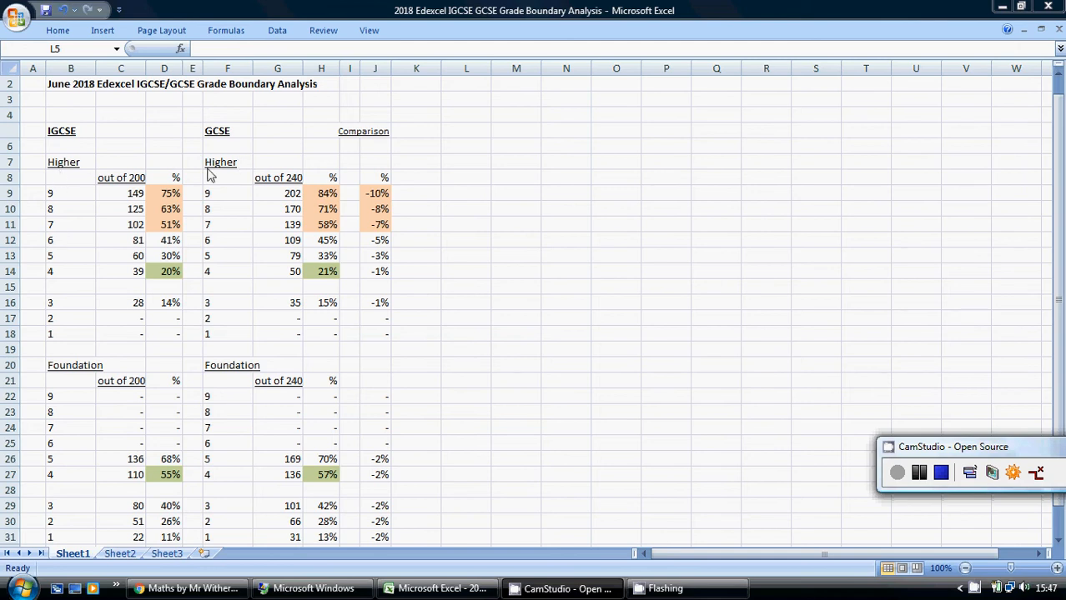
mouse_move(183, 270)
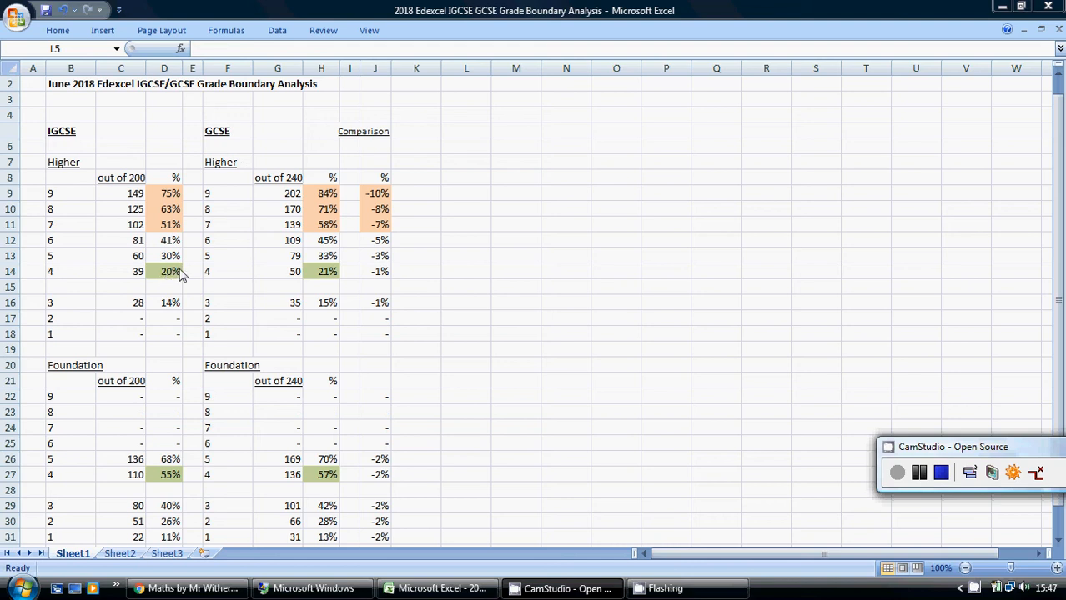
mouse_move(162, 284)
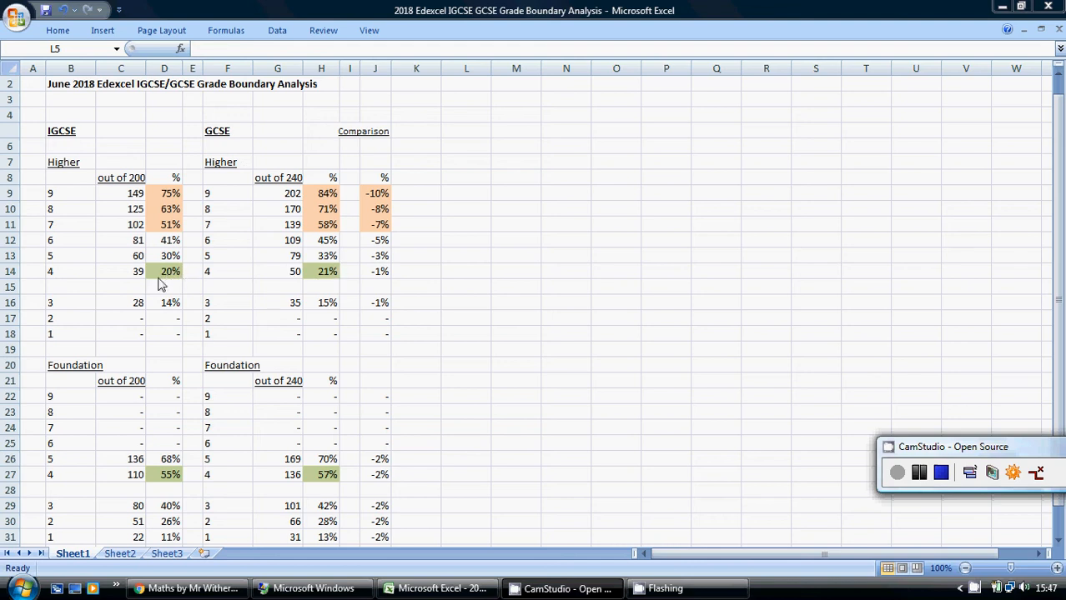
mouse_move(184, 279)
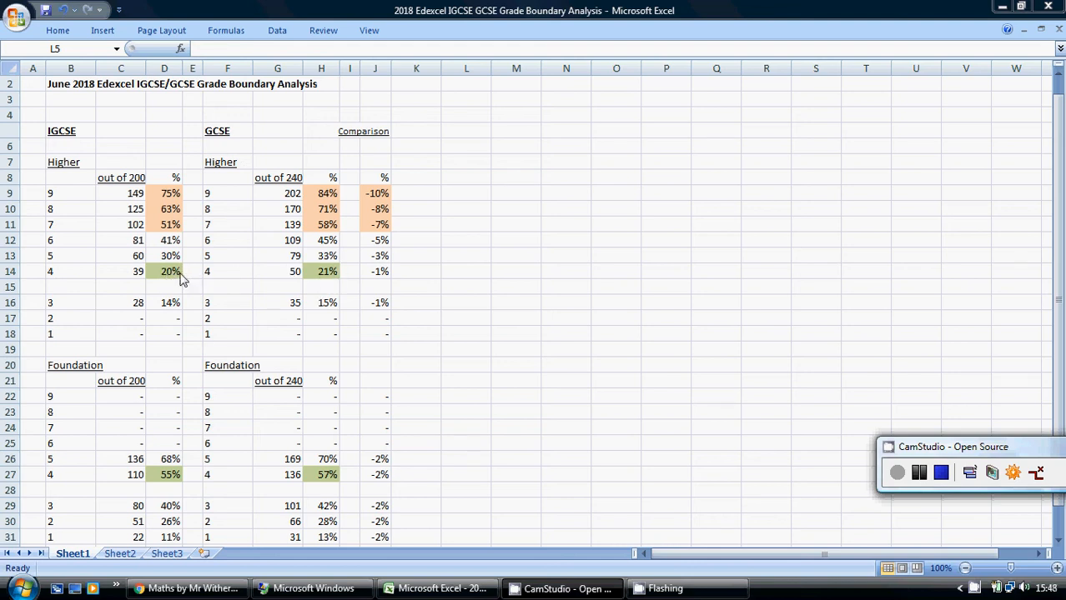
mouse_move(172, 280)
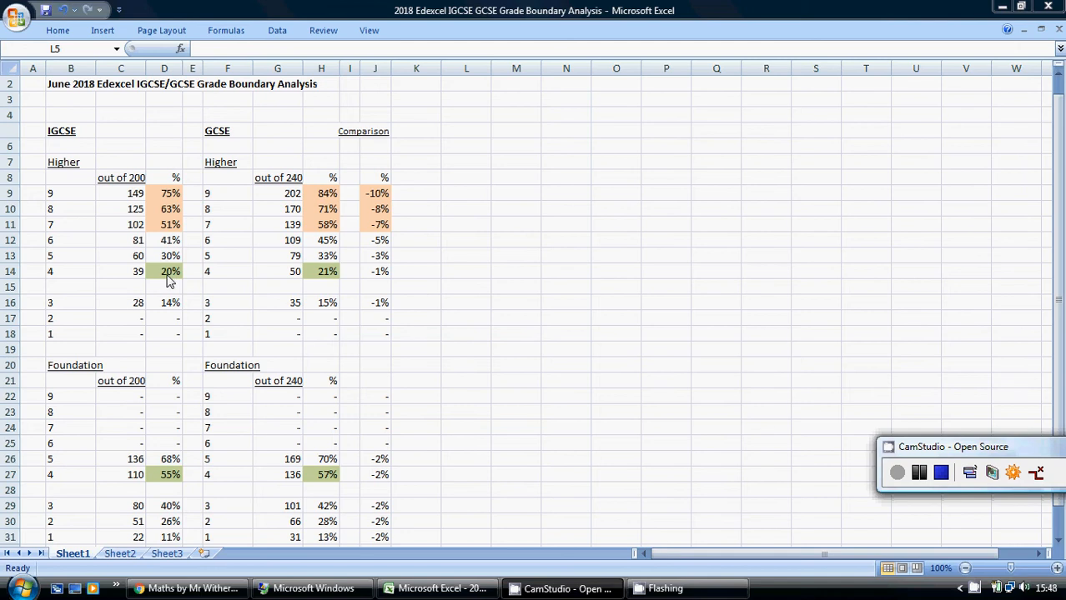
mouse_move(326, 280)
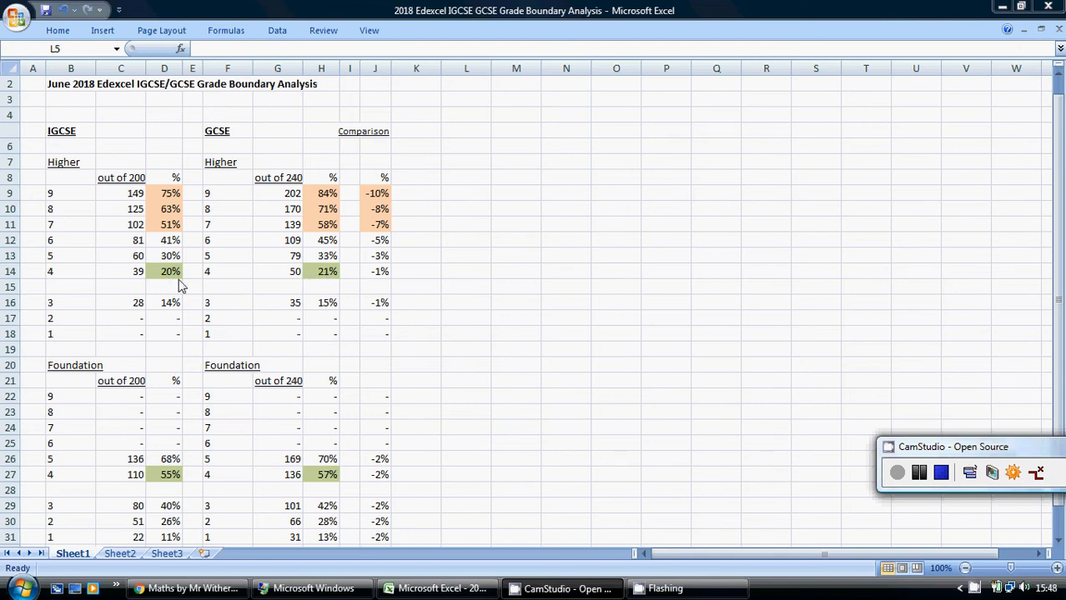
mouse_move(326, 282)
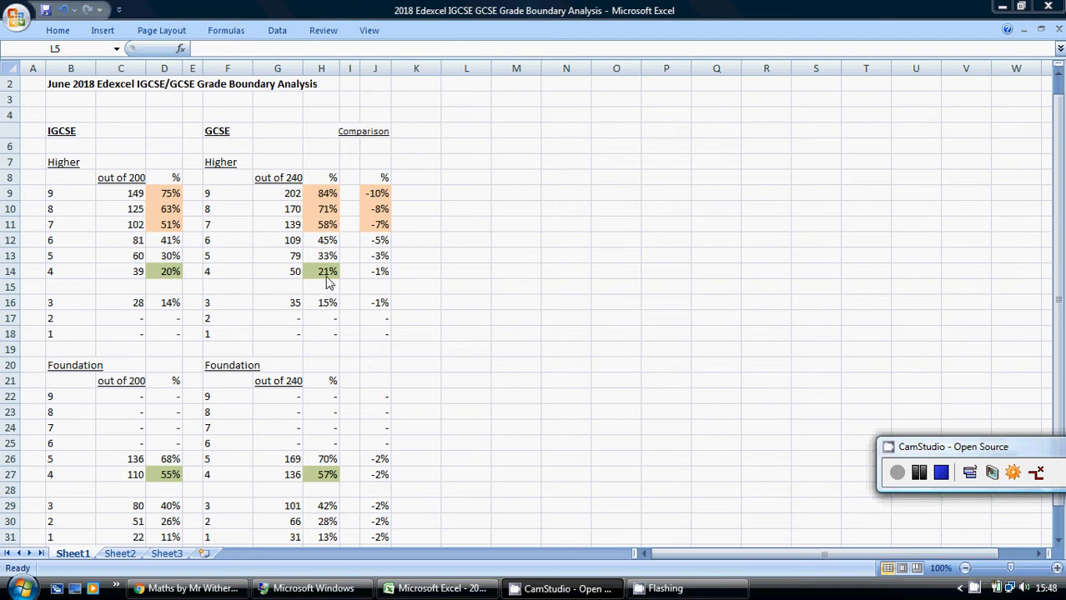
mouse_move(327, 275)
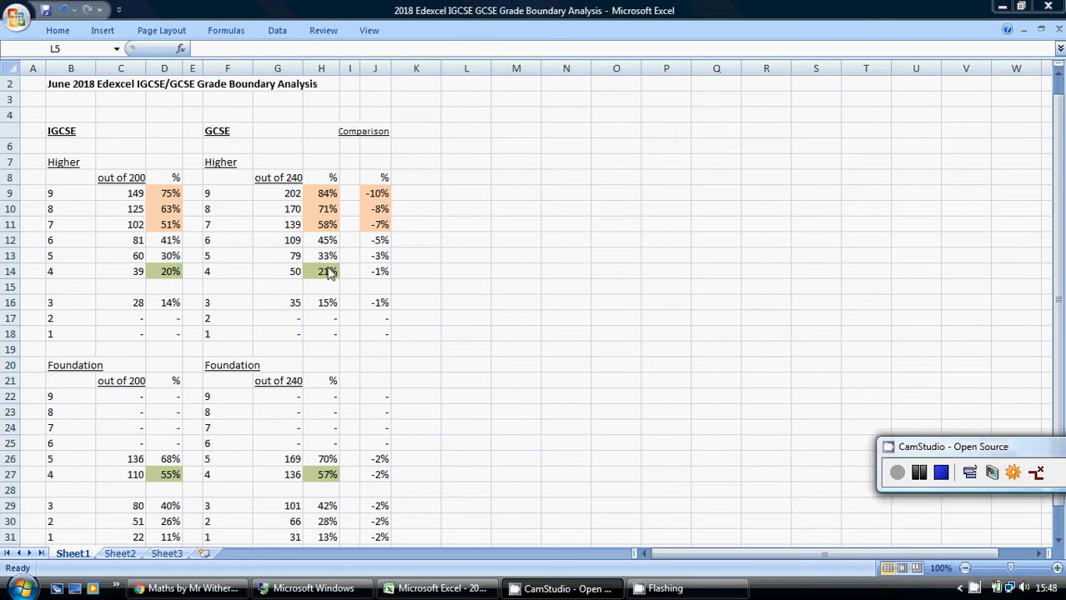
mouse_move(207, 281)
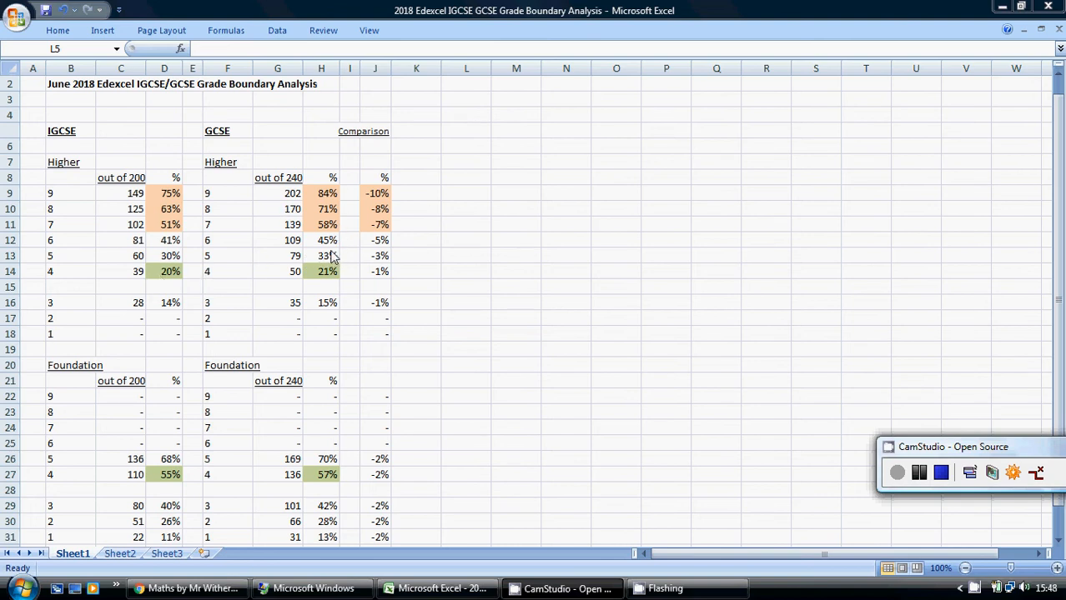
mouse_move(377, 244)
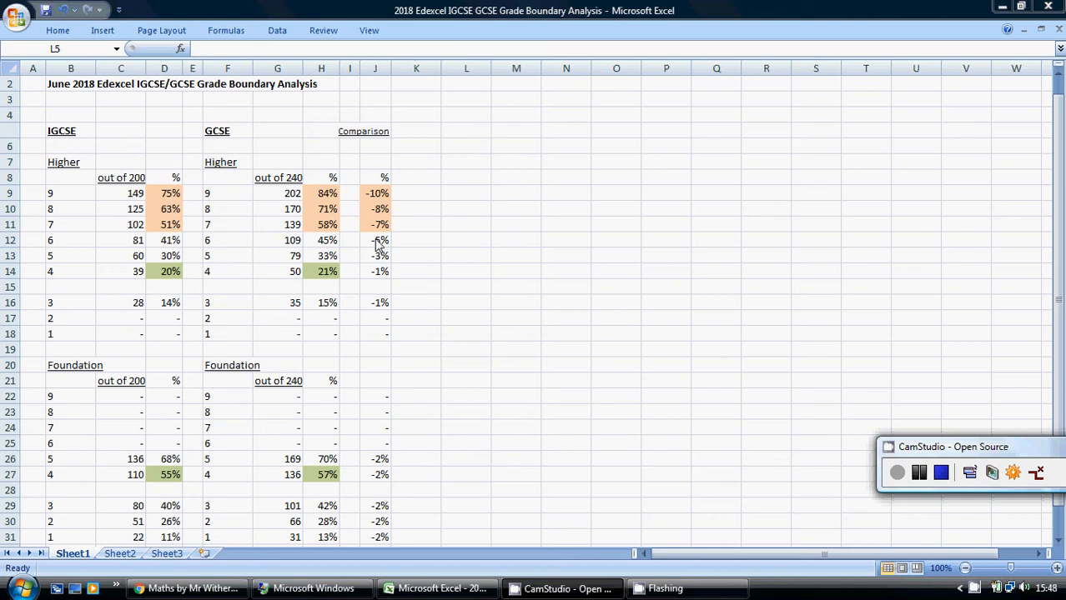
mouse_move(325, 240)
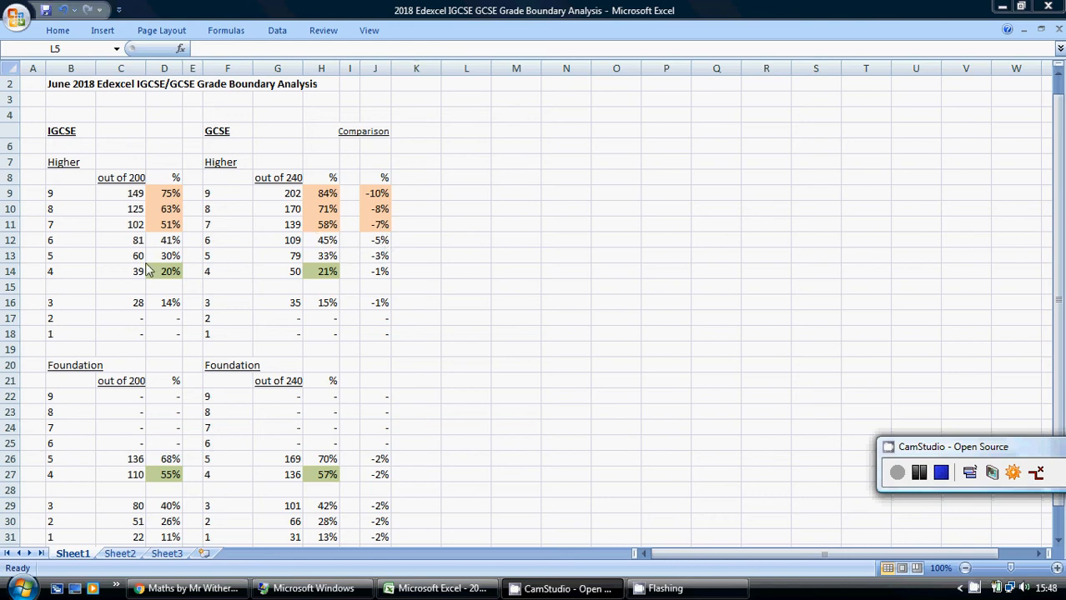
mouse_move(172, 257)
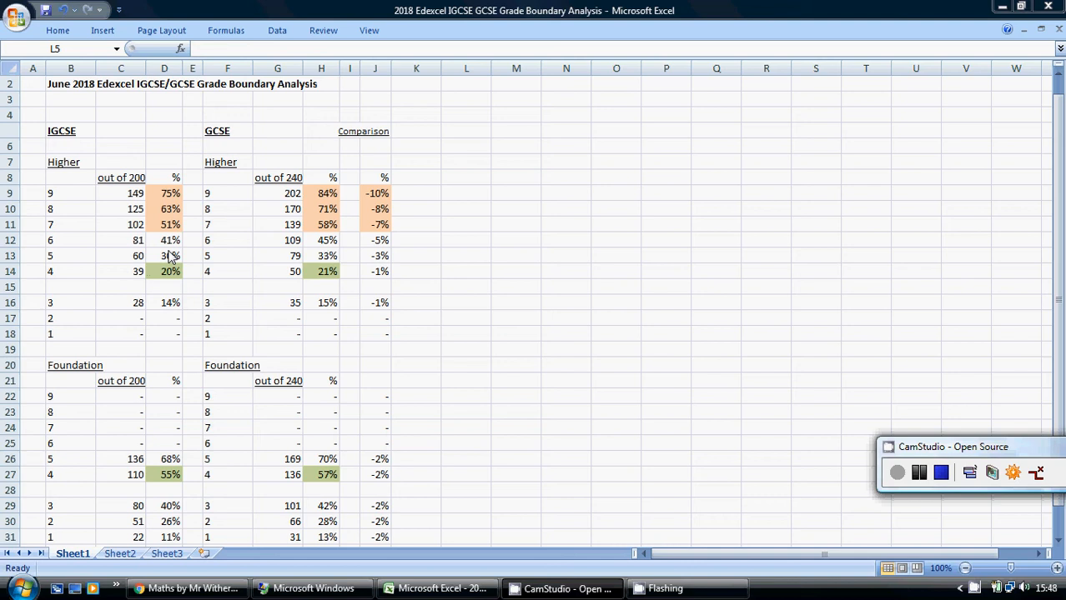
mouse_move(167, 257)
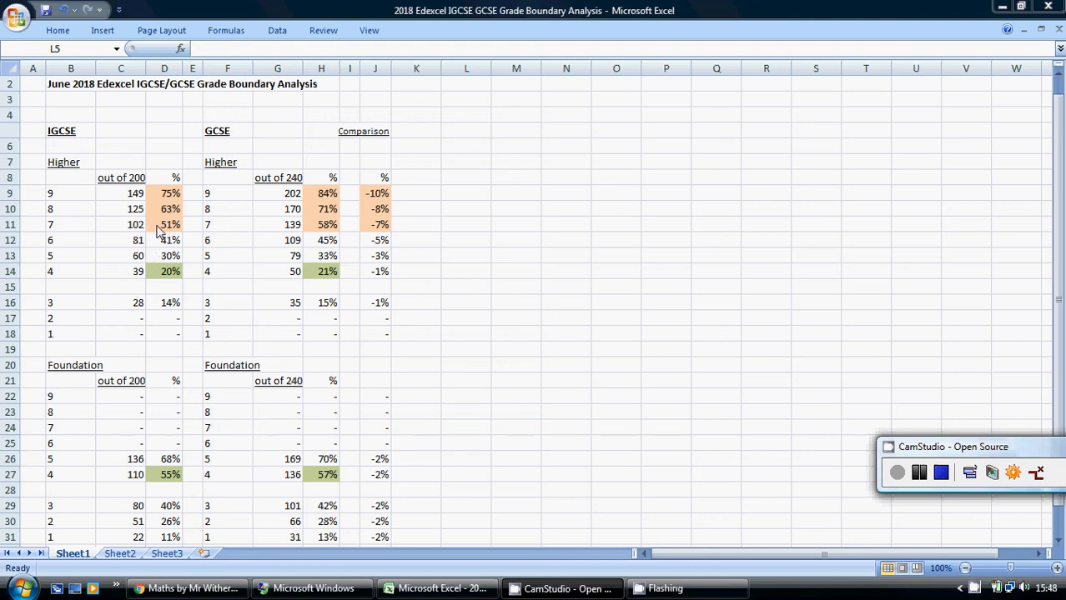
mouse_move(190, 230)
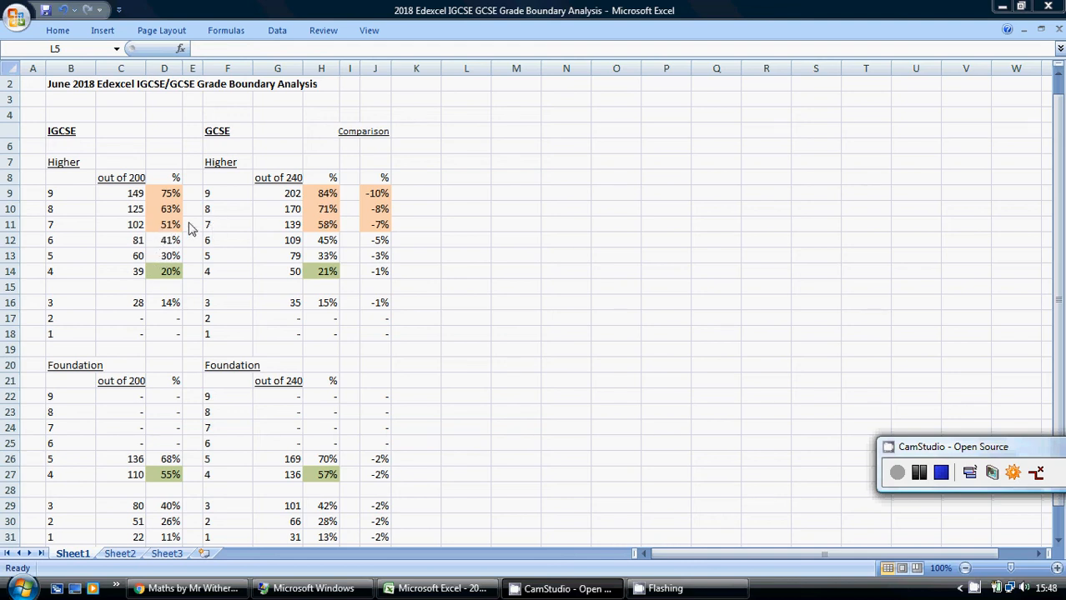
mouse_move(163, 200)
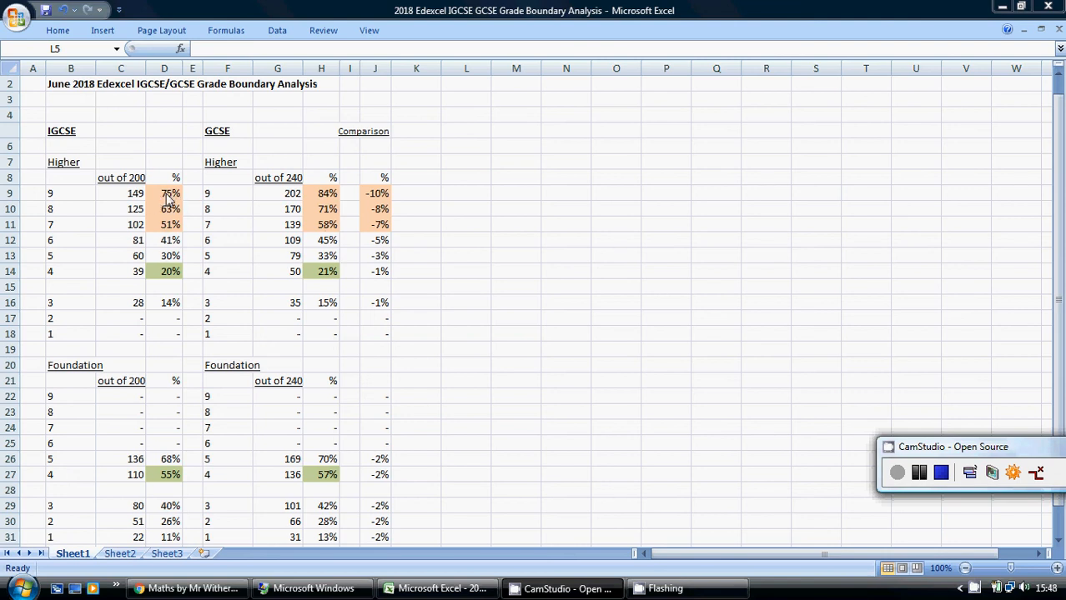
mouse_move(170, 234)
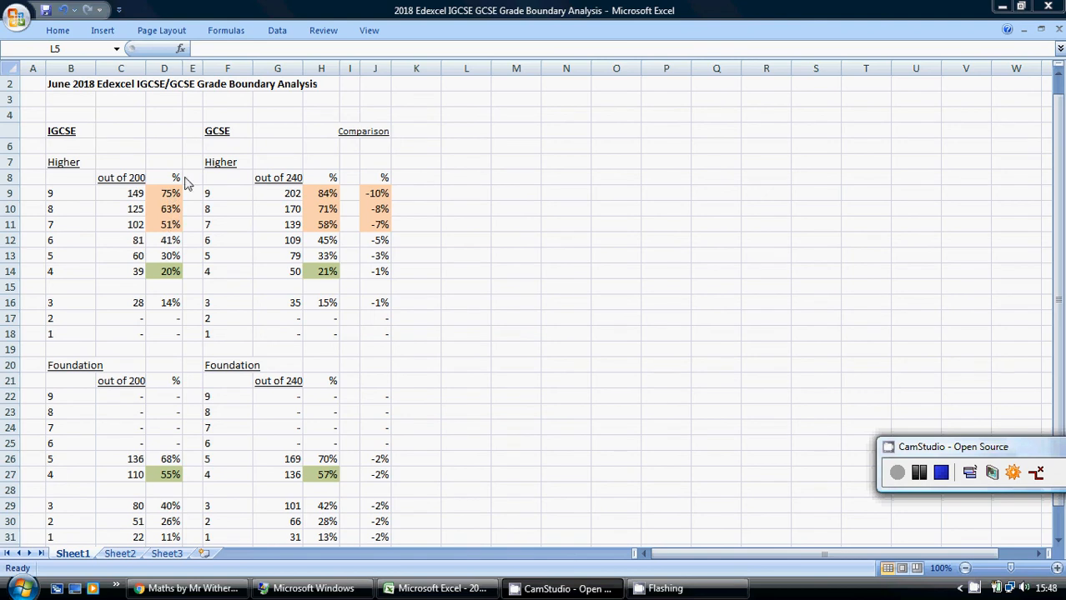
mouse_move(172, 236)
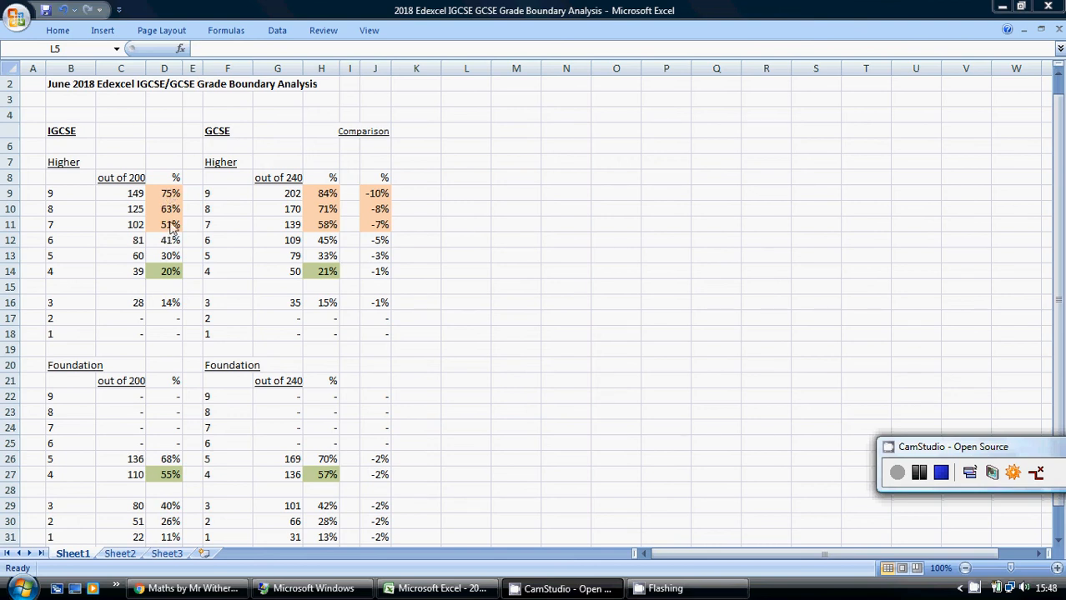
mouse_move(170, 193)
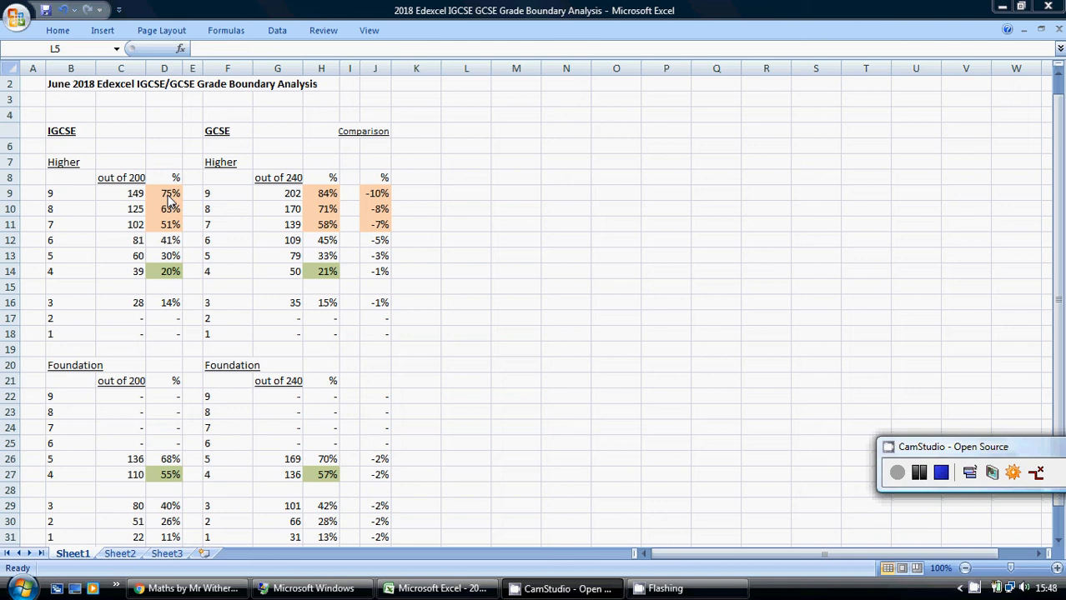
mouse_move(174, 240)
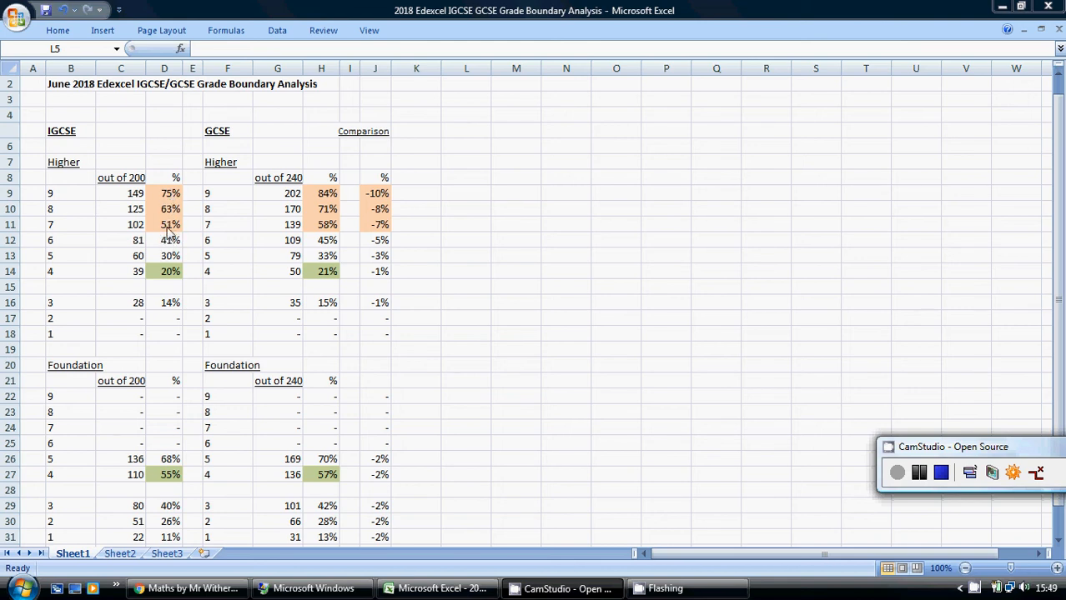
mouse_move(154, 234)
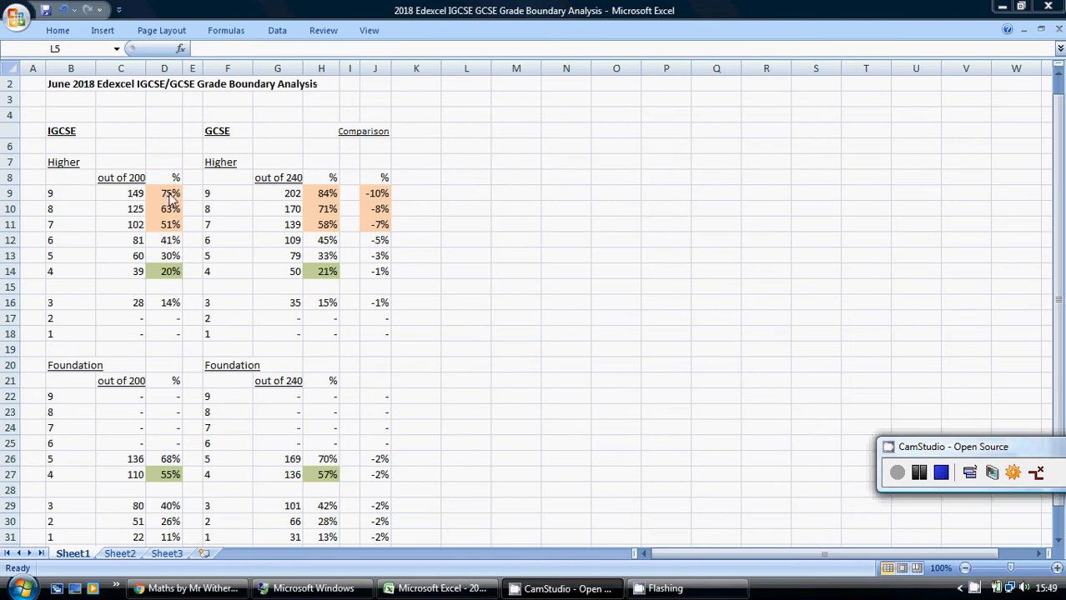
mouse_move(340, 183)
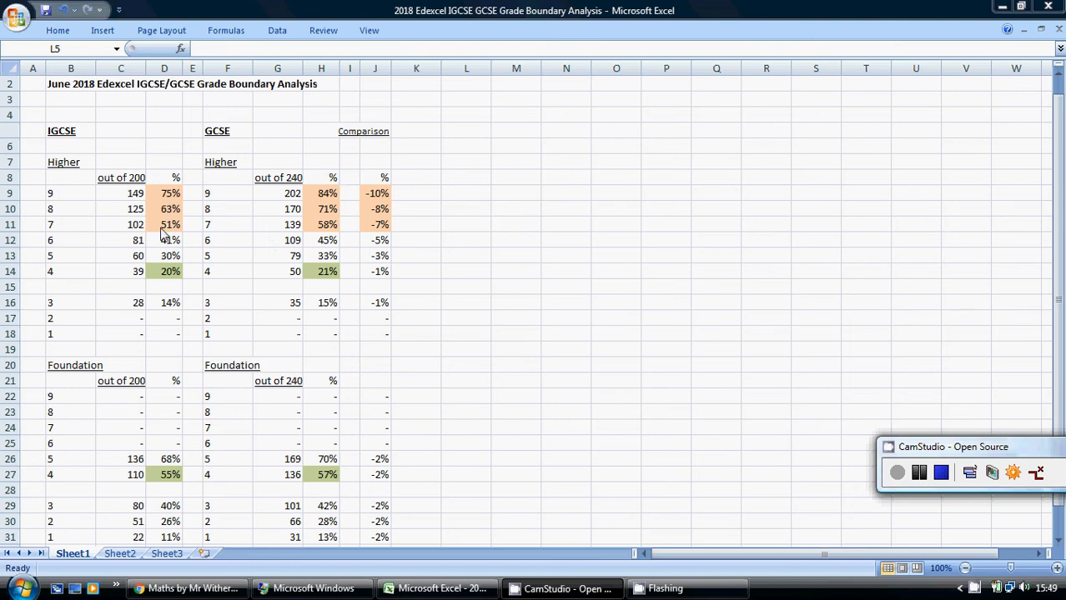
mouse_move(68, 141)
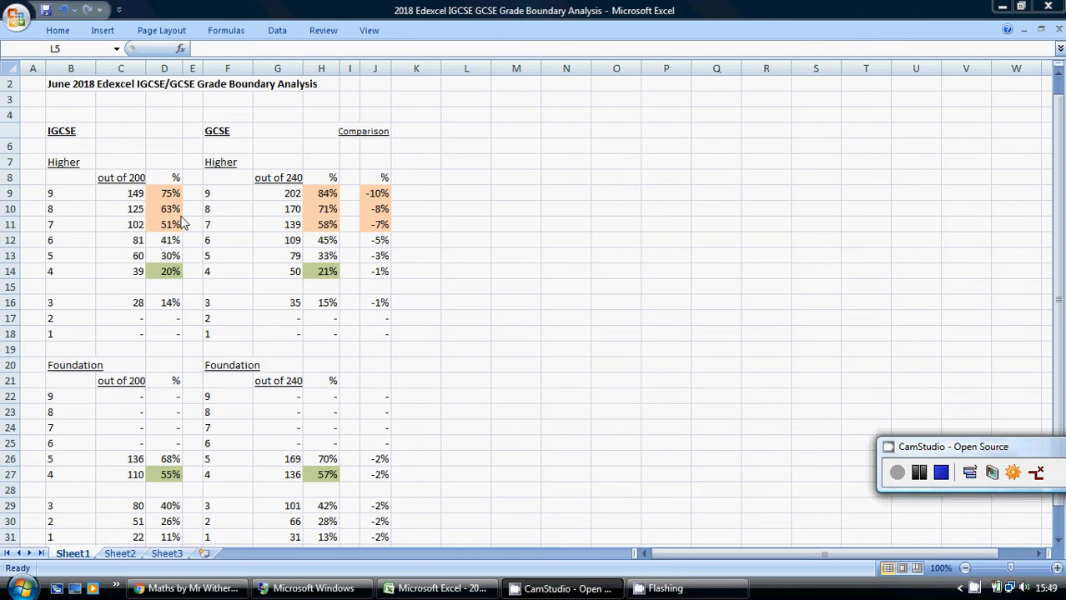
mouse_move(316, 227)
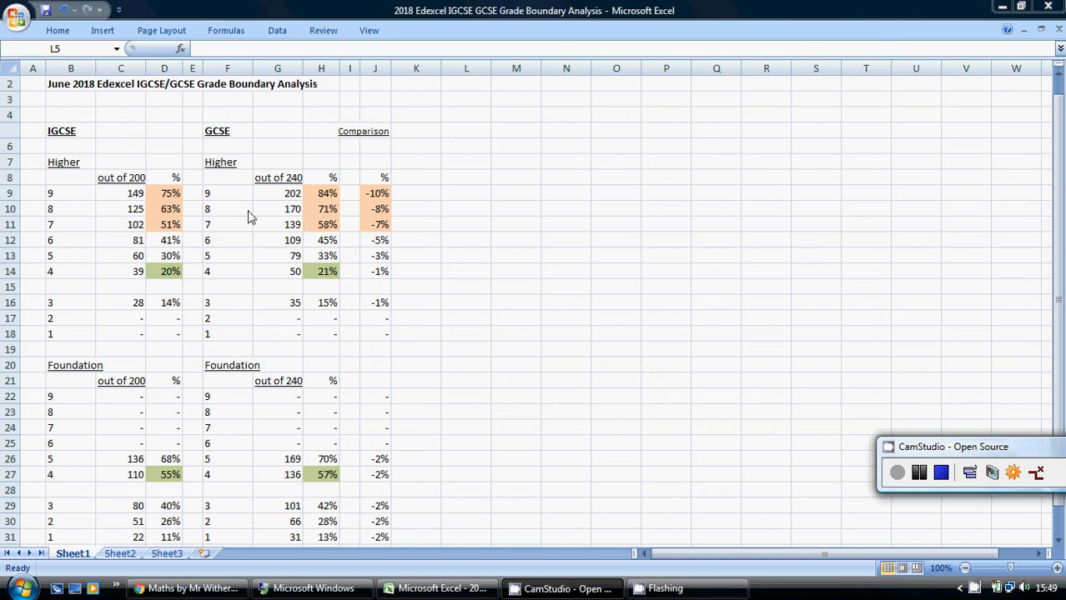
mouse_move(220, 256)
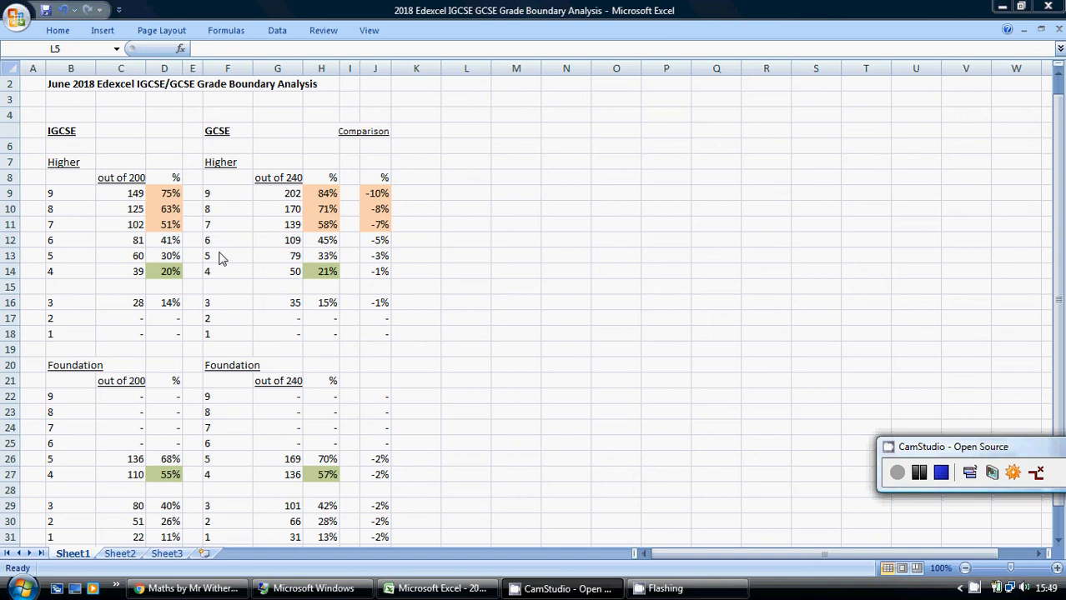
mouse_move(172, 429)
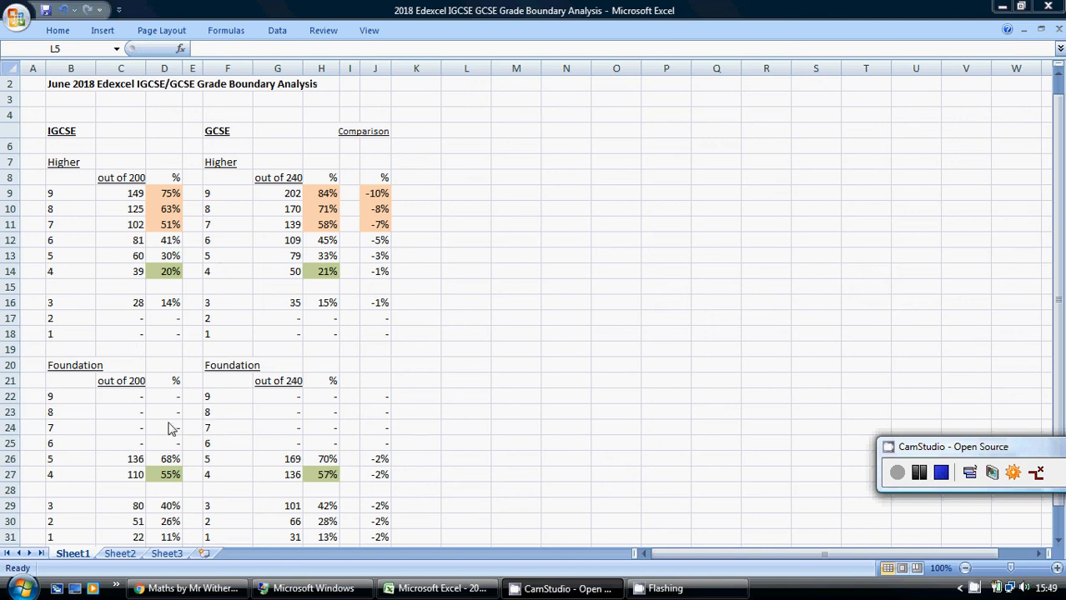
mouse_move(364, 484)
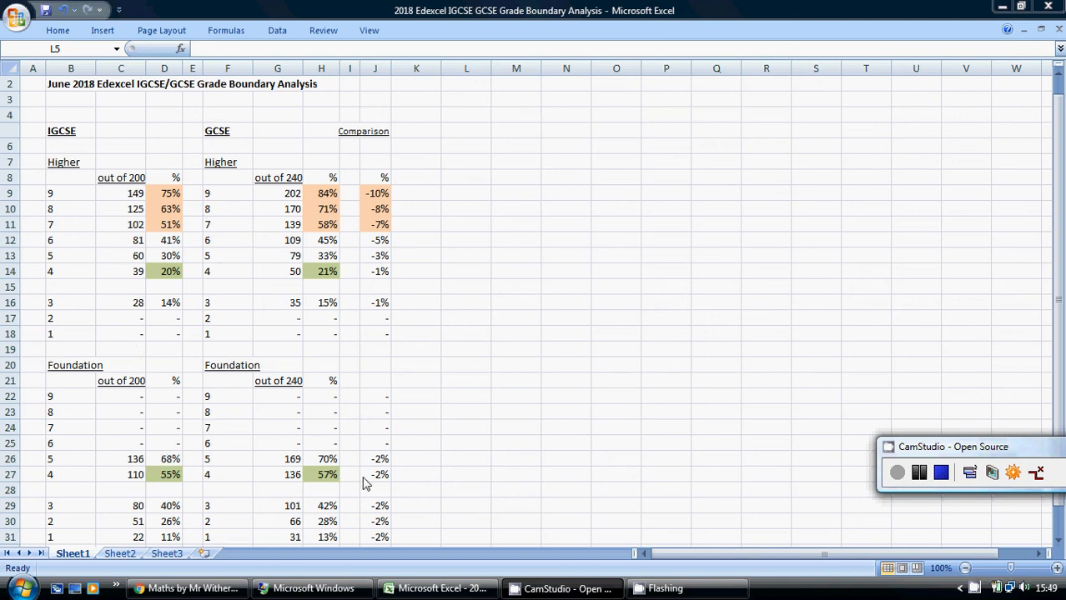
mouse_move(64, 380)
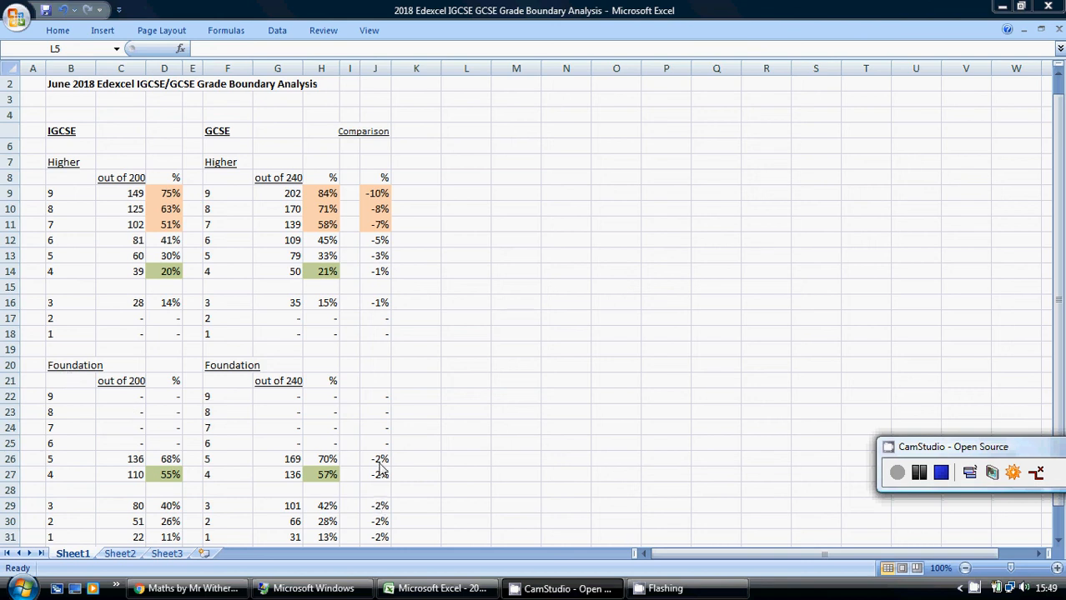
mouse_move(382, 500)
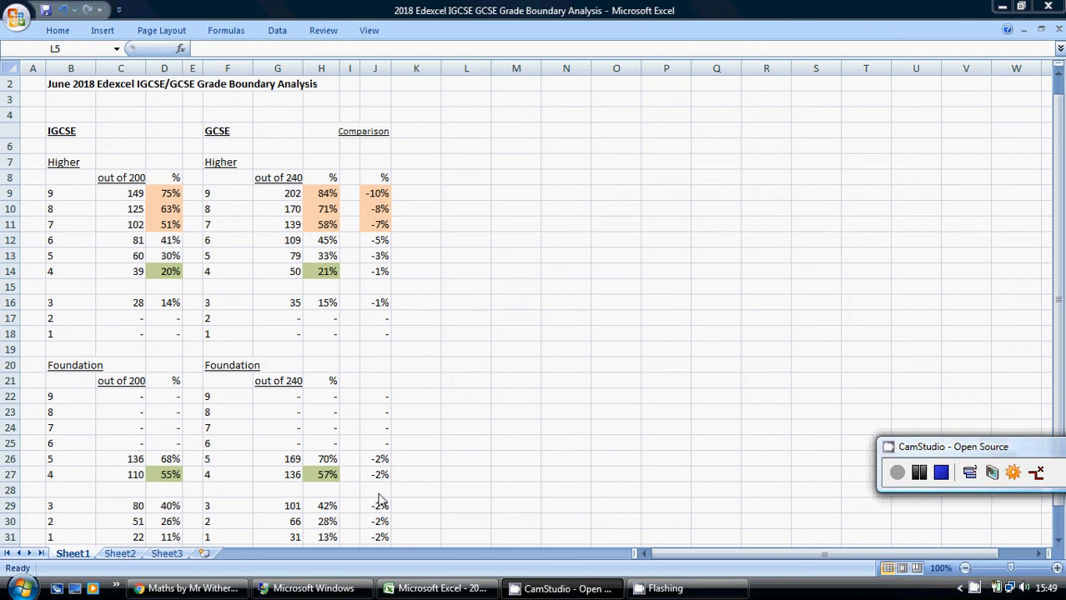
mouse_move(387, 466)
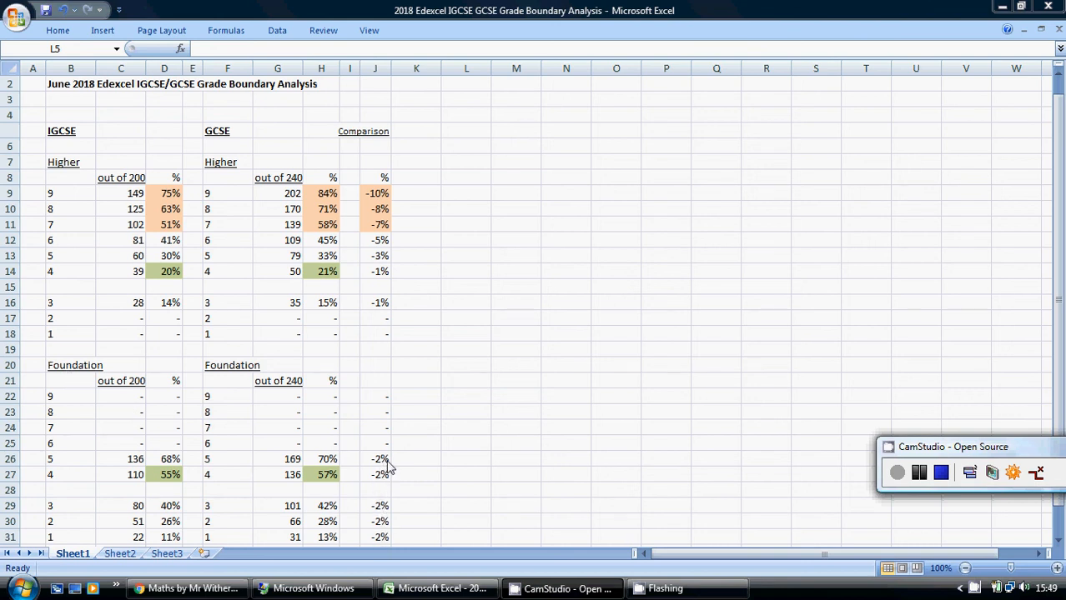
mouse_move(337, 520)
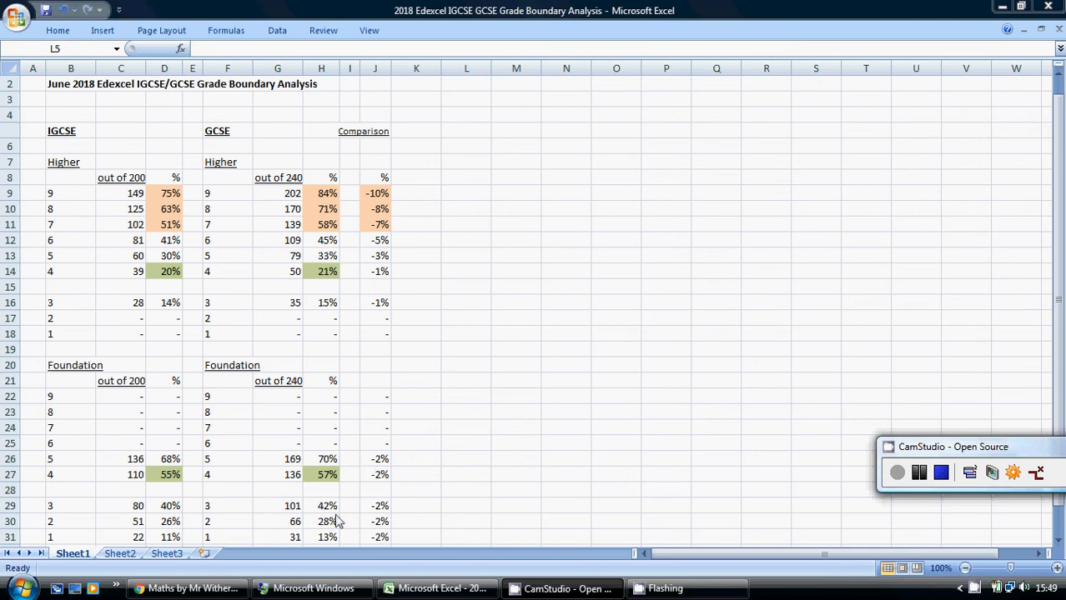
mouse_move(275, 512)
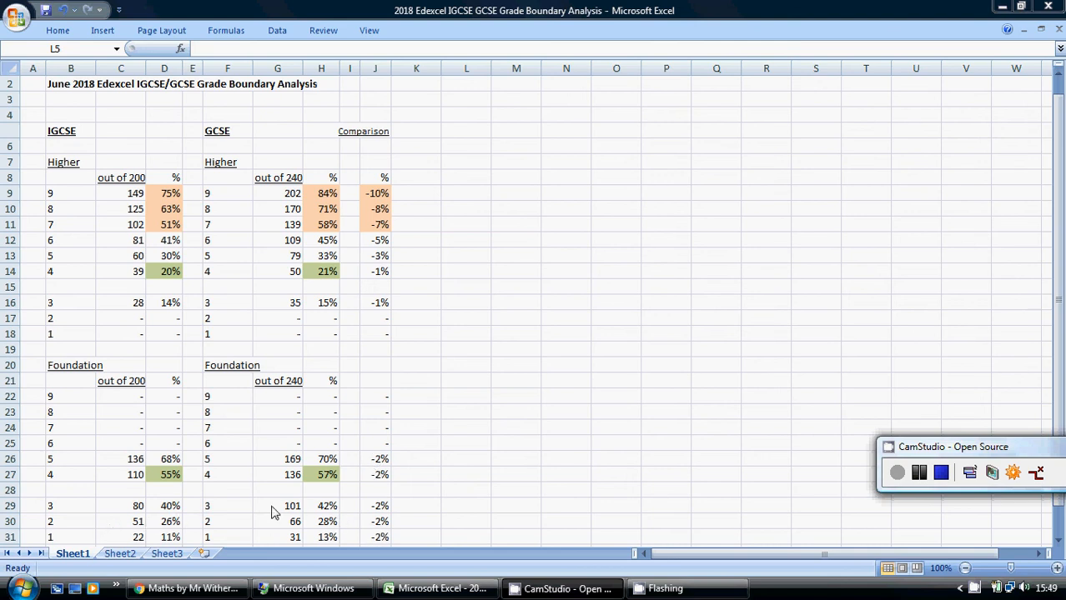
mouse_move(175, 508)
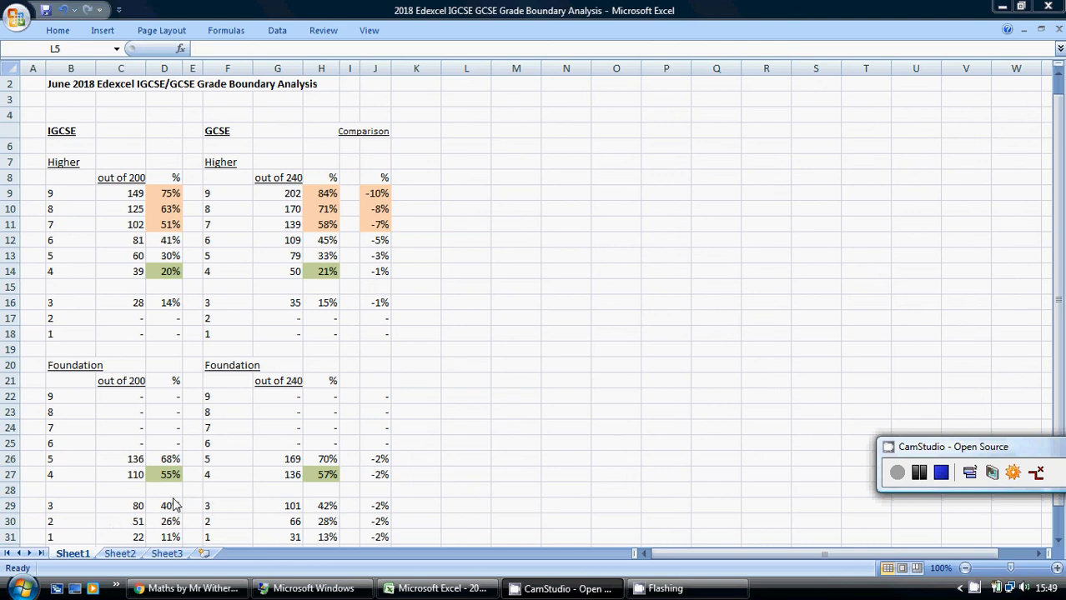
mouse_move(142, 507)
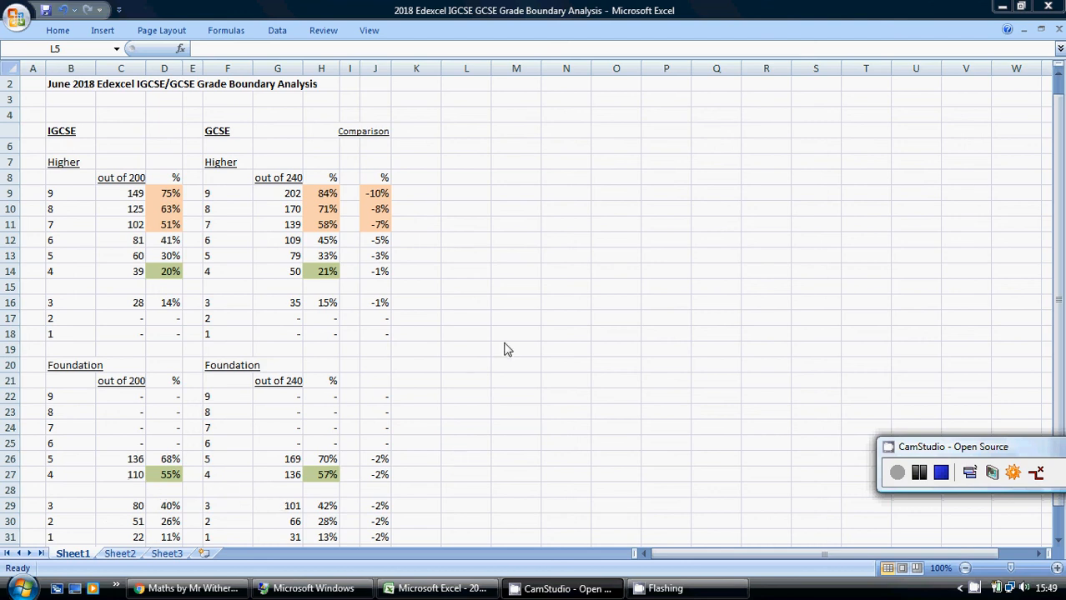
mouse_move(512, 304)
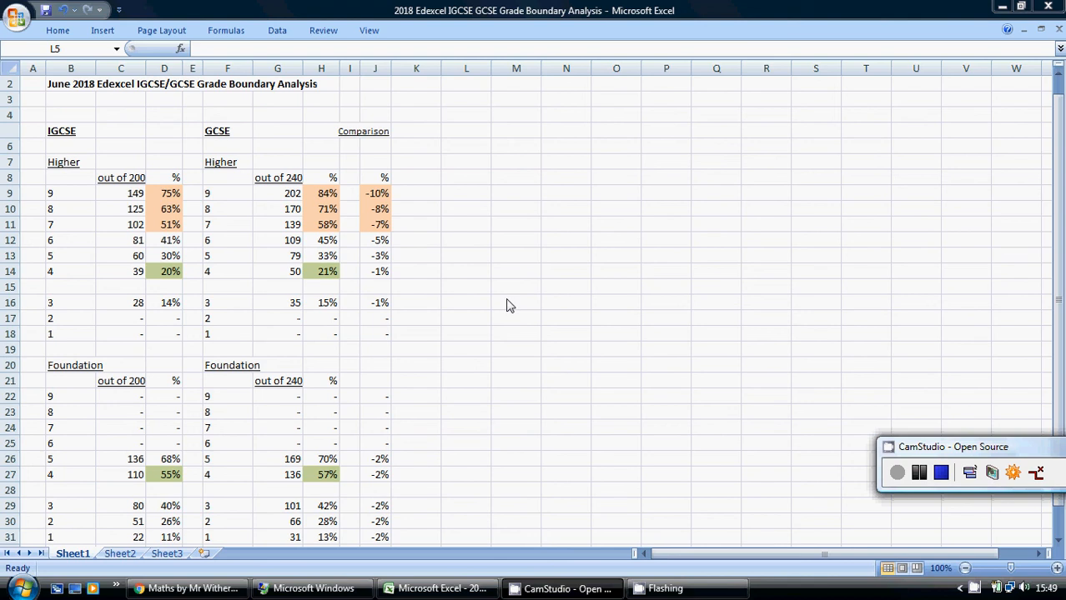
mouse_move(502, 307)
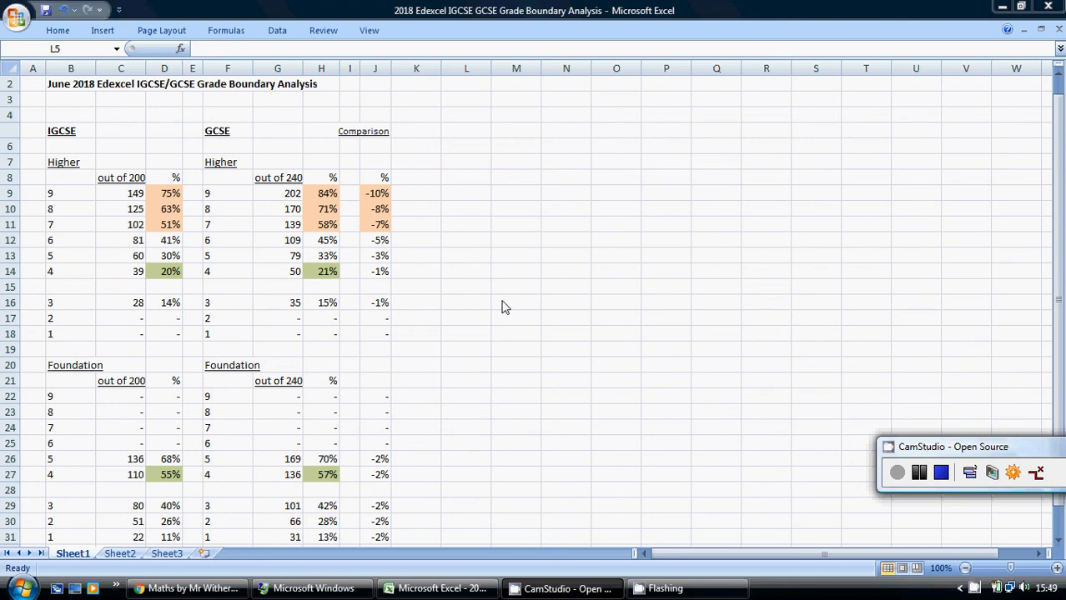
mouse_move(89, 137)
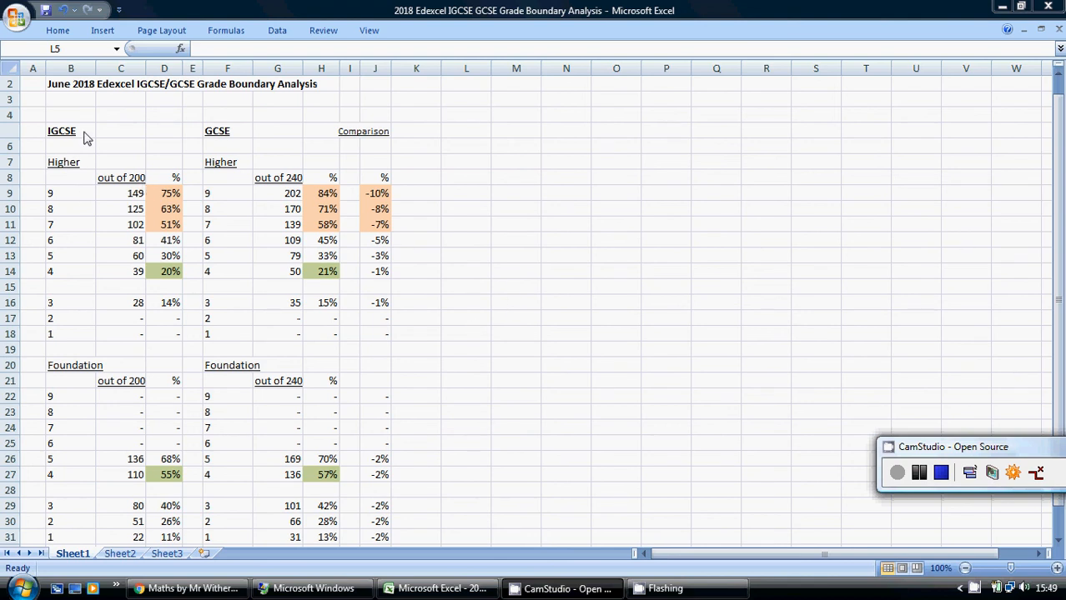
mouse_move(219, 147)
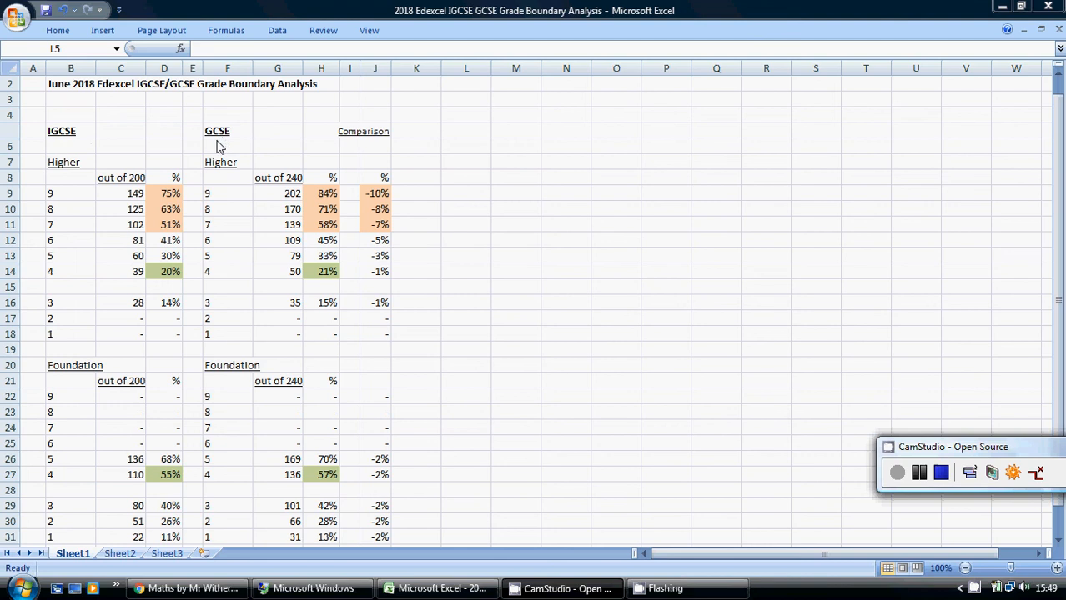
mouse_move(74, 298)
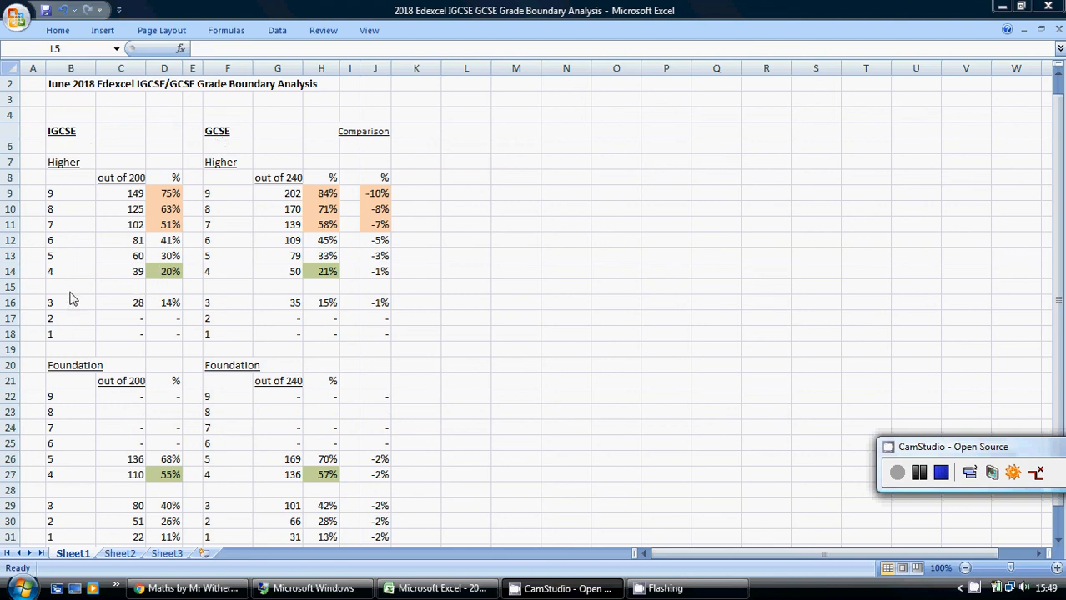
mouse_move(168, 292)
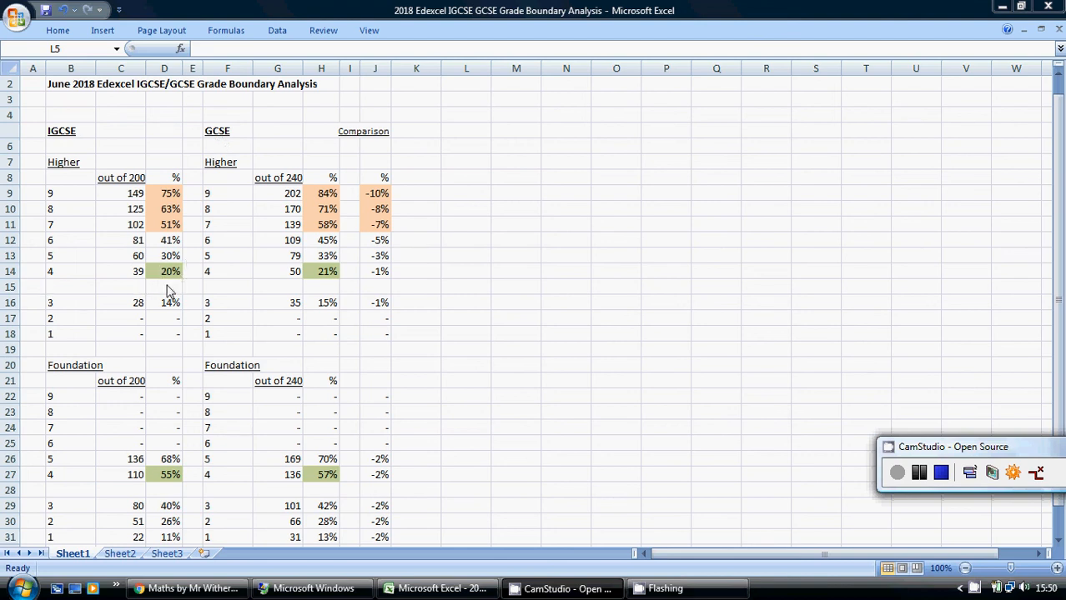
mouse_move(163, 494)
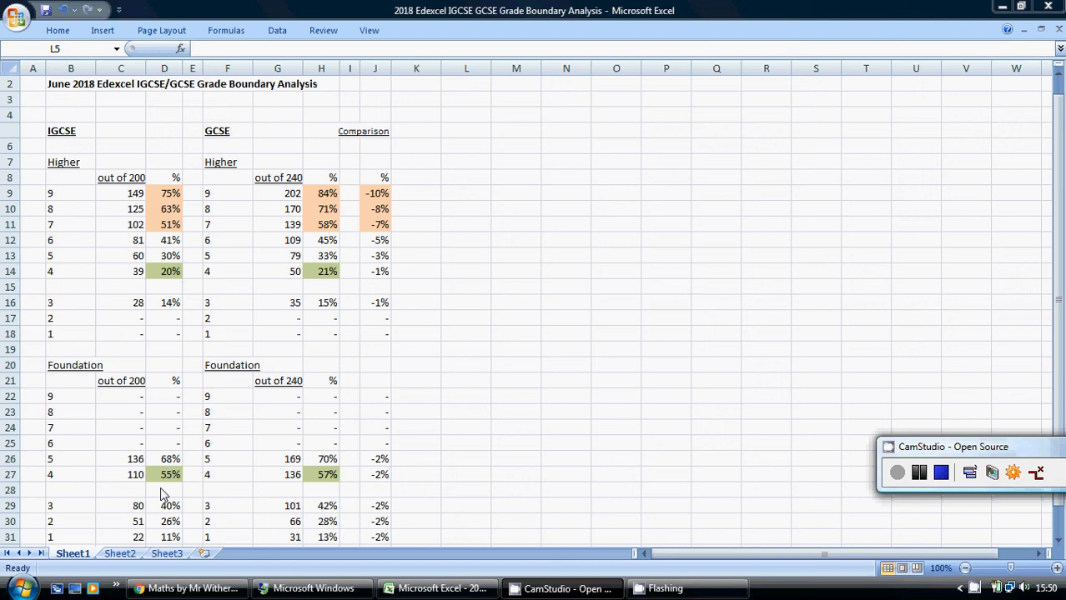
mouse_move(175, 484)
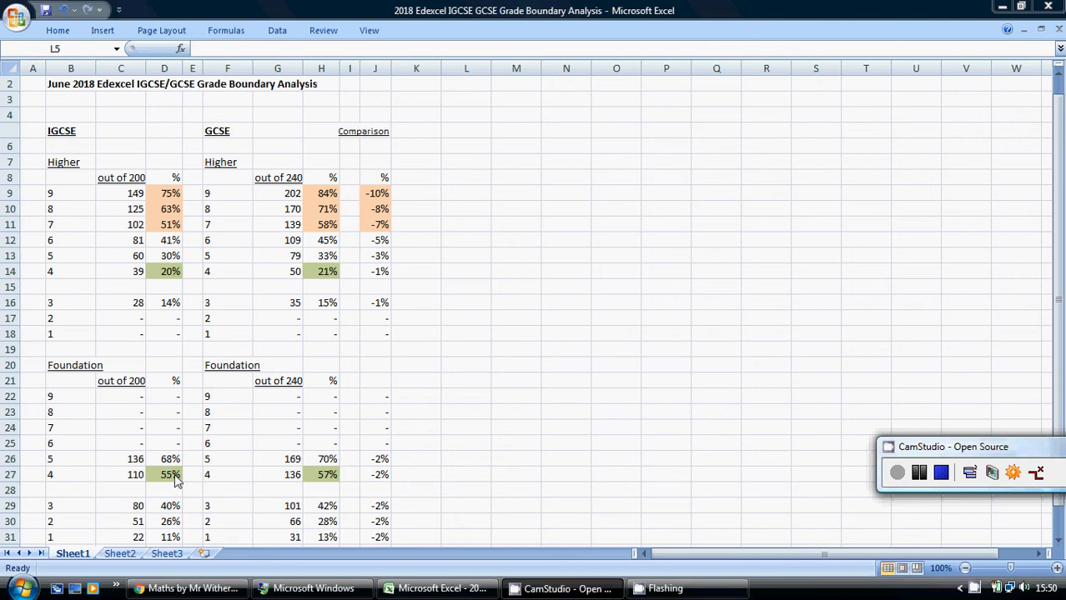
mouse_move(63, 273)
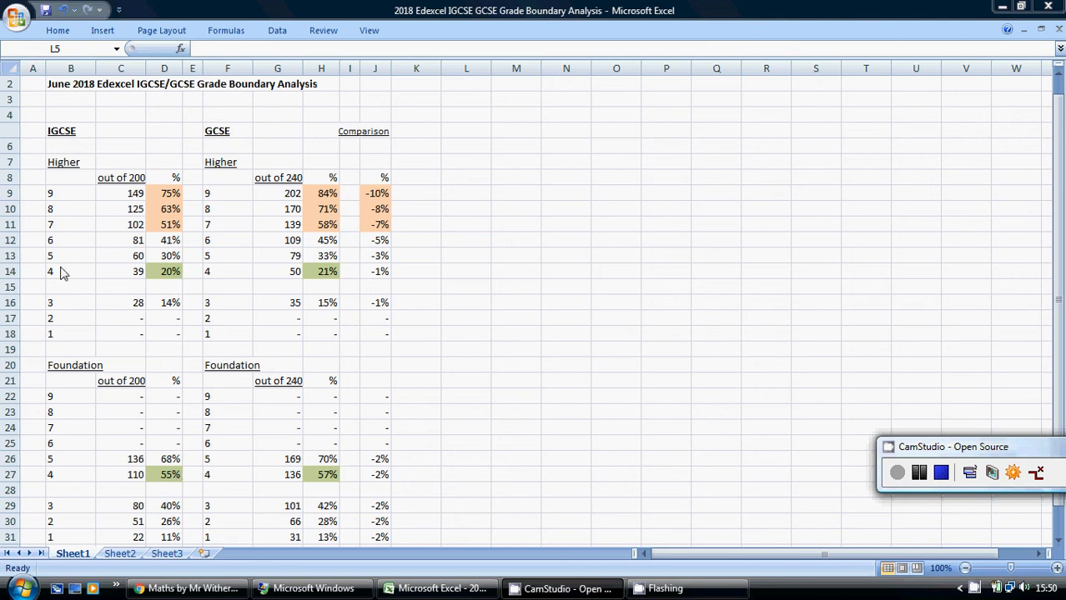
mouse_move(200, 267)
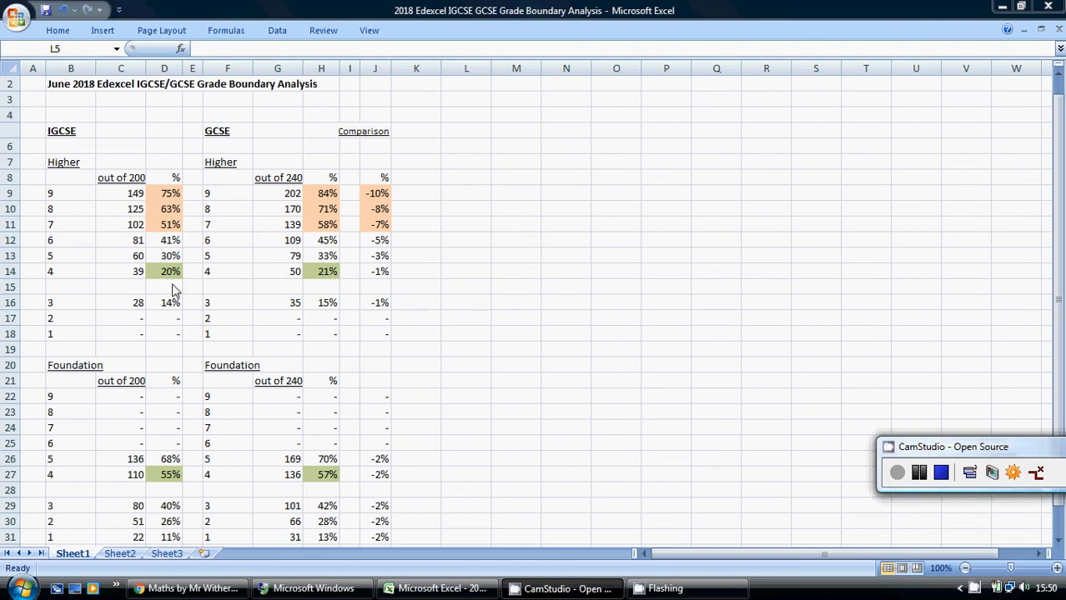
mouse_move(66, 367)
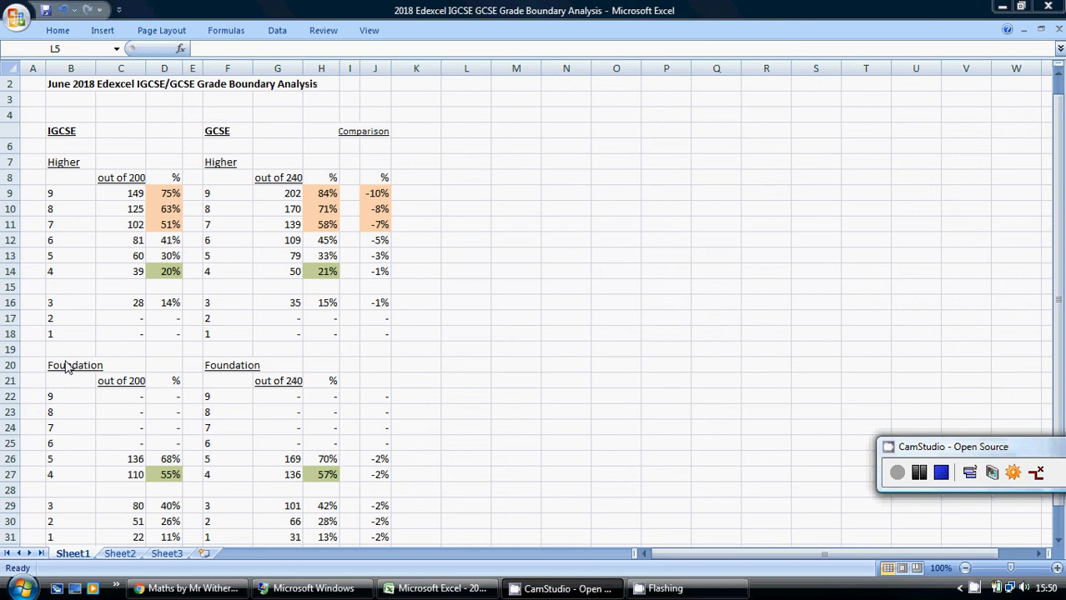
mouse_move(163, 483)
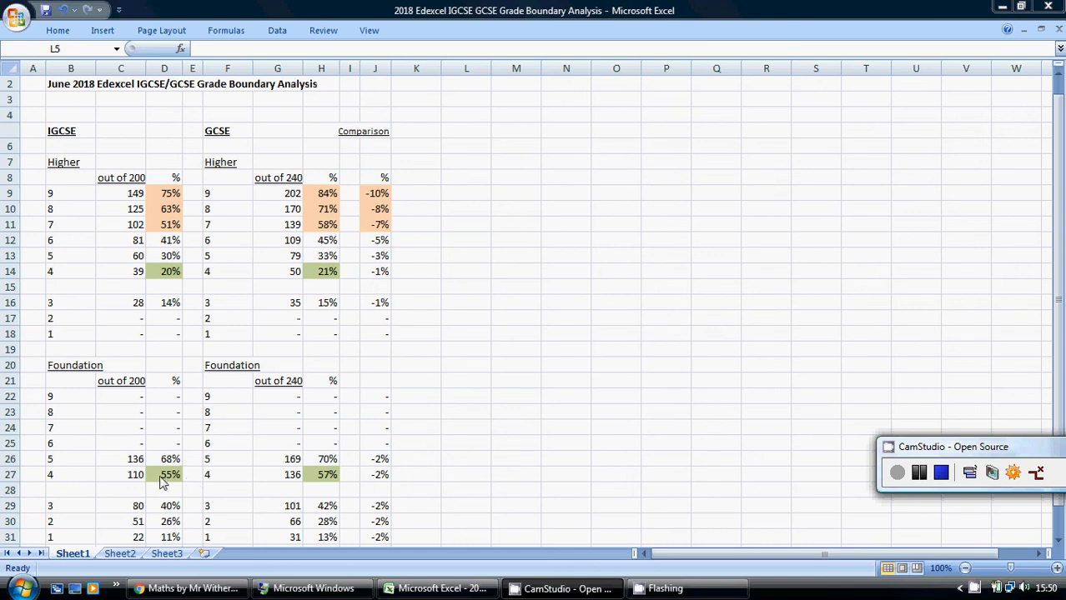
mouse_move(172, 483)
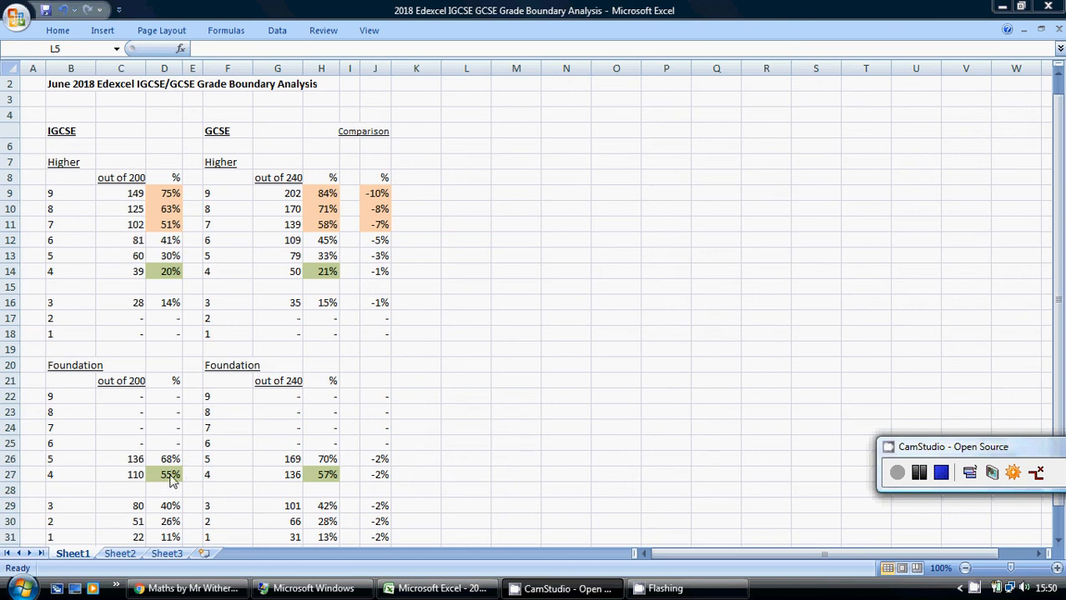
mouse_move(234, 480)
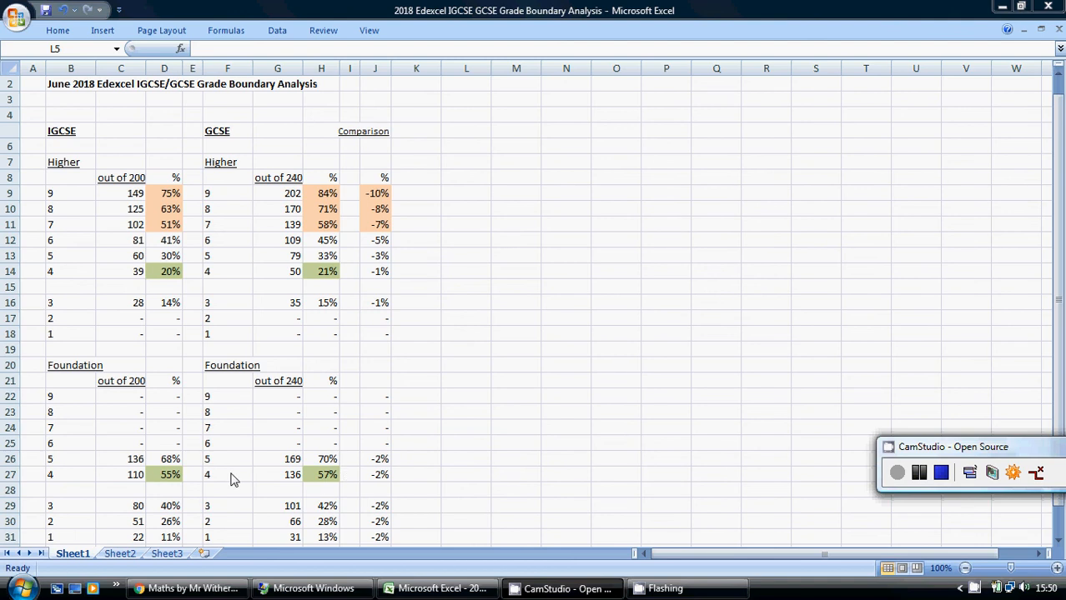
mouse_move(157, 475)
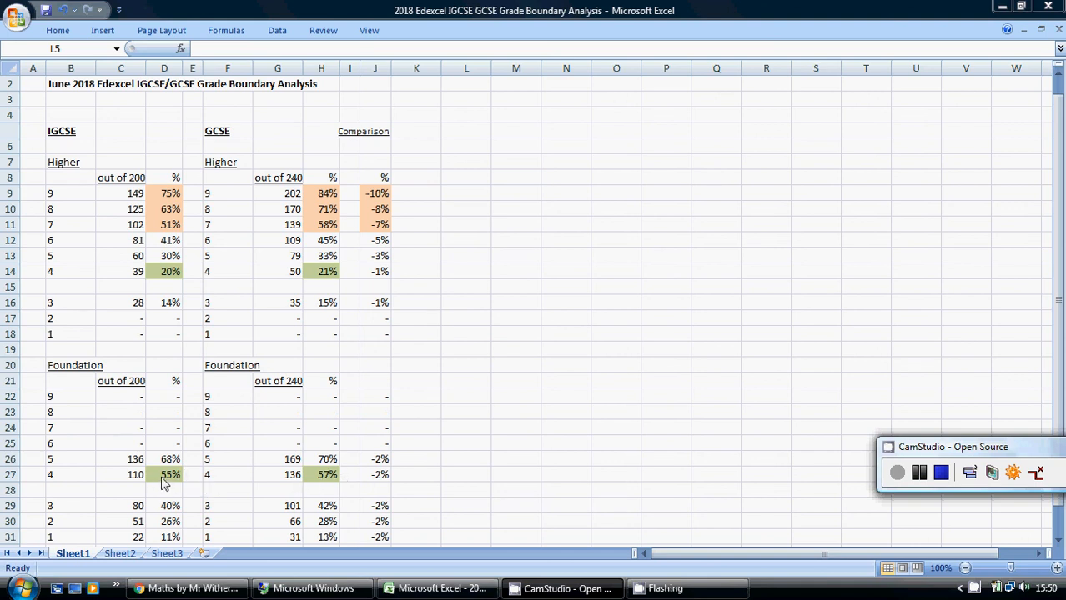
mouse_move(155, 269)
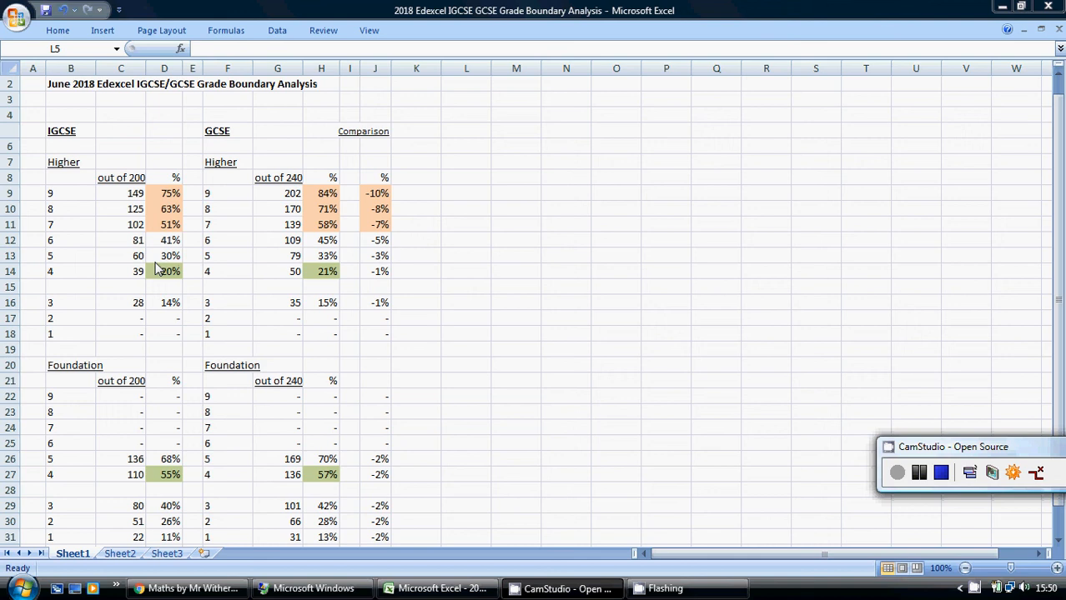
mouse_move(153, 321)
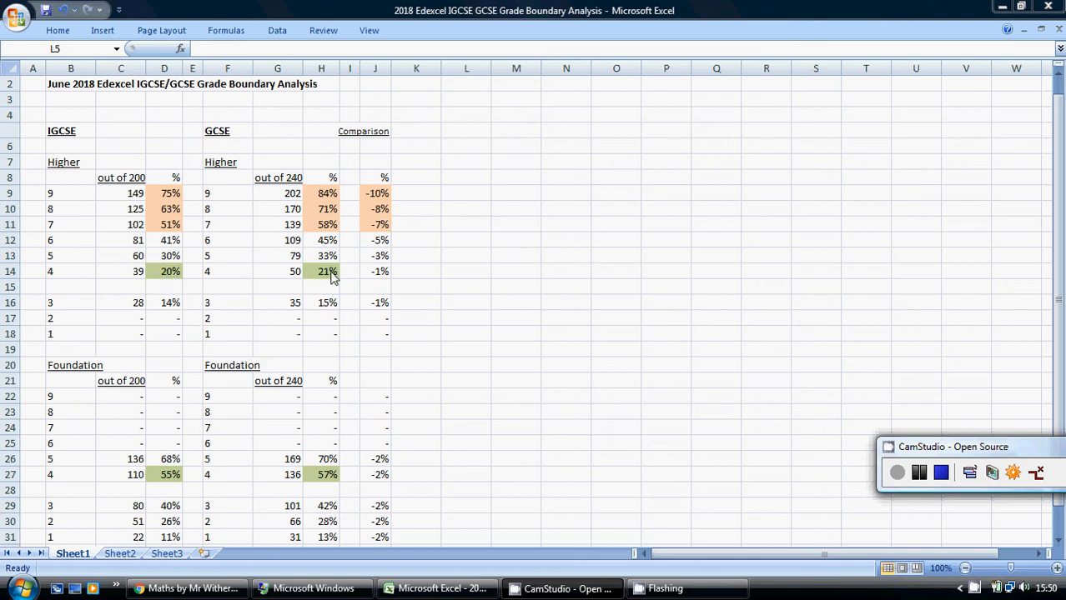
mouse_move(327, 274)
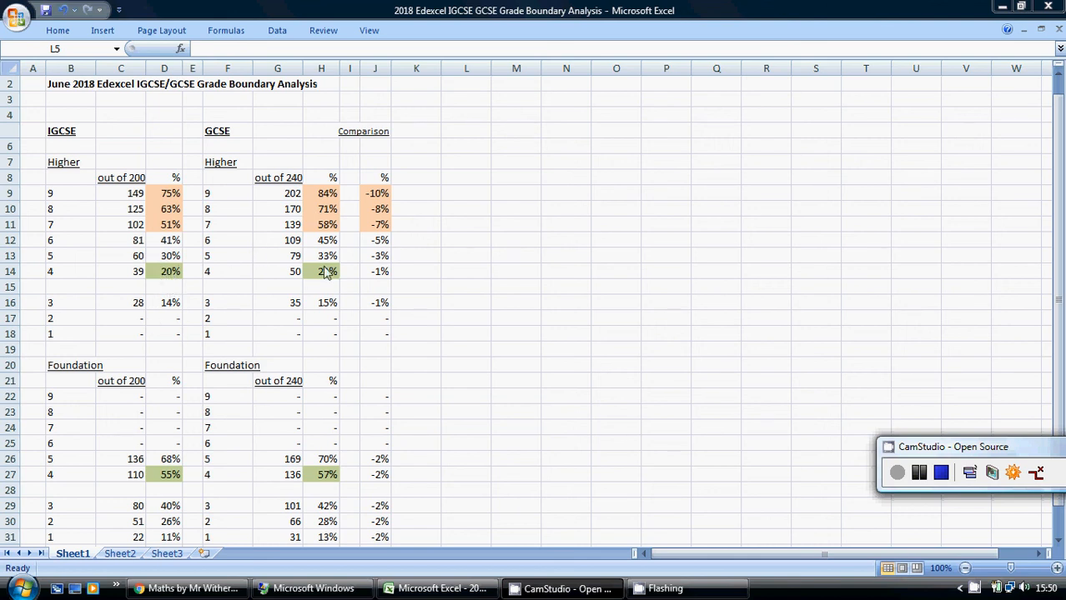
mouse_move(163, 270)
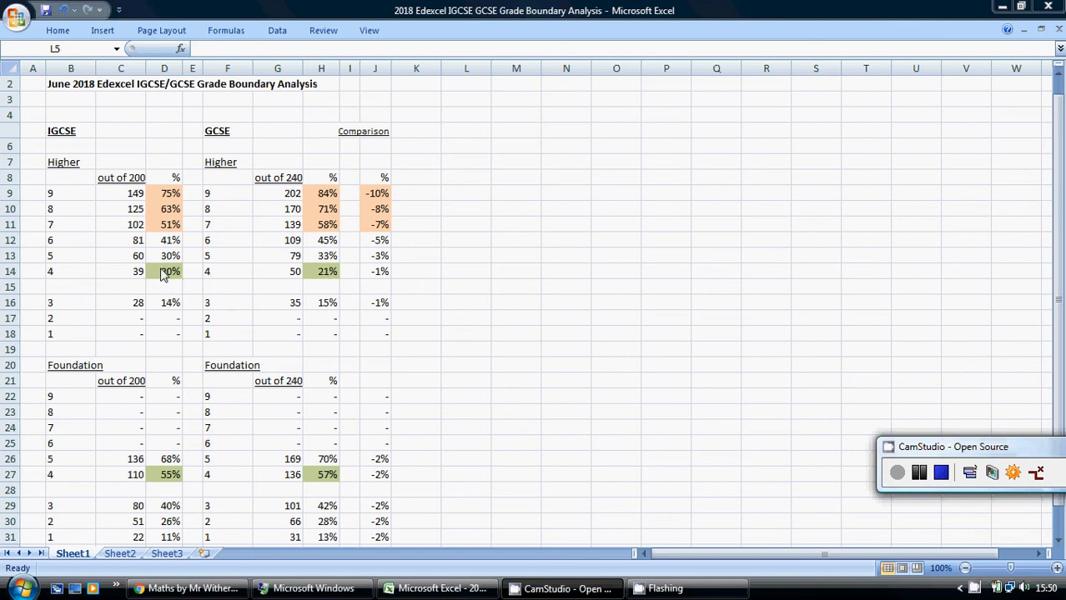
mouse_move(187, 414)
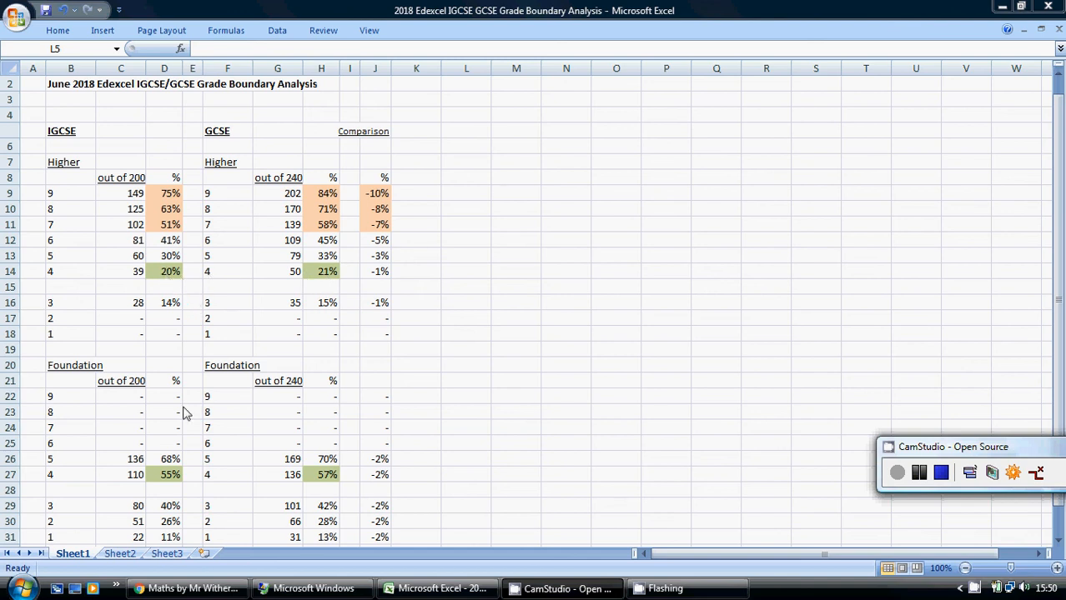
mouse_move(164, 486)
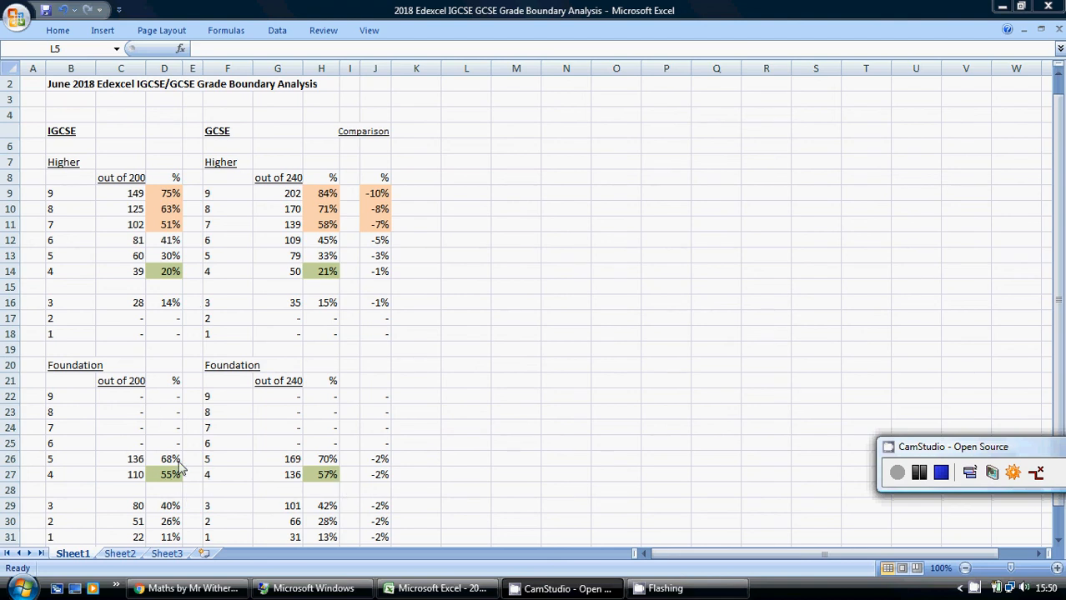
mouse_move(324, 477)
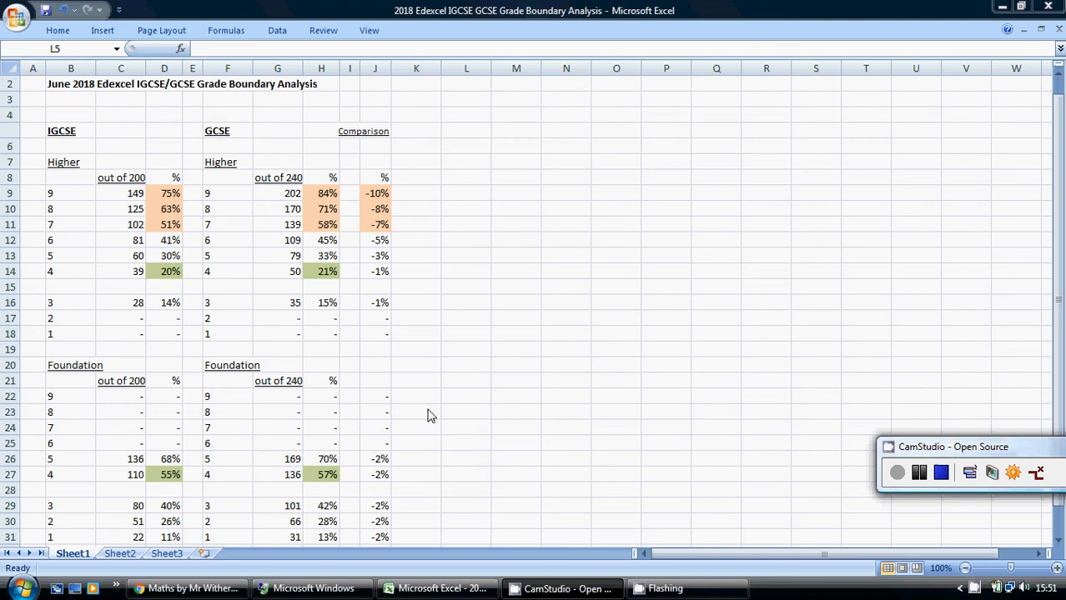
mouse_move(674, 323)
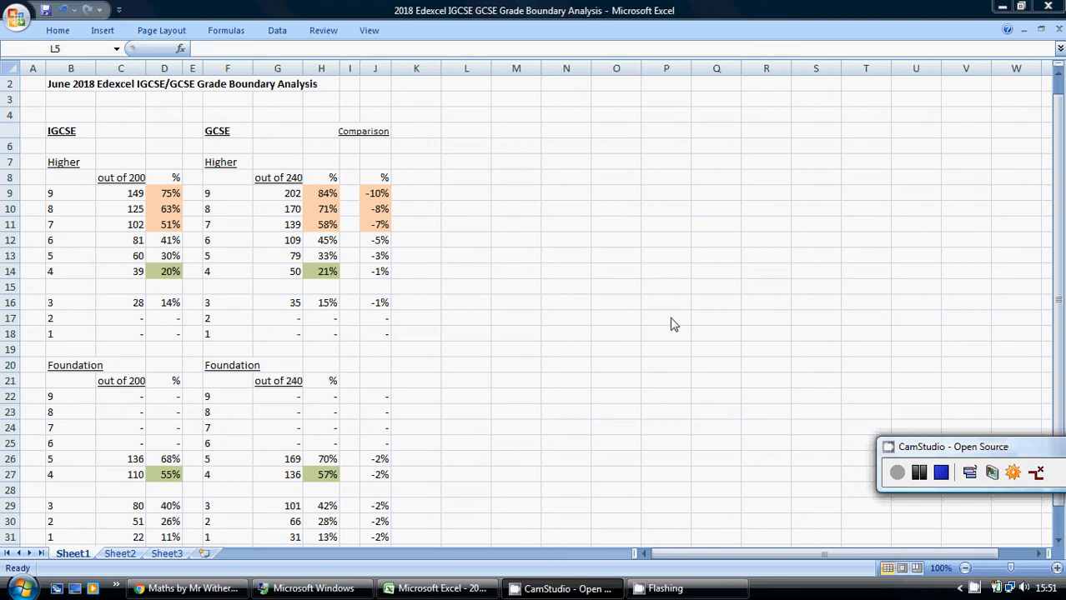